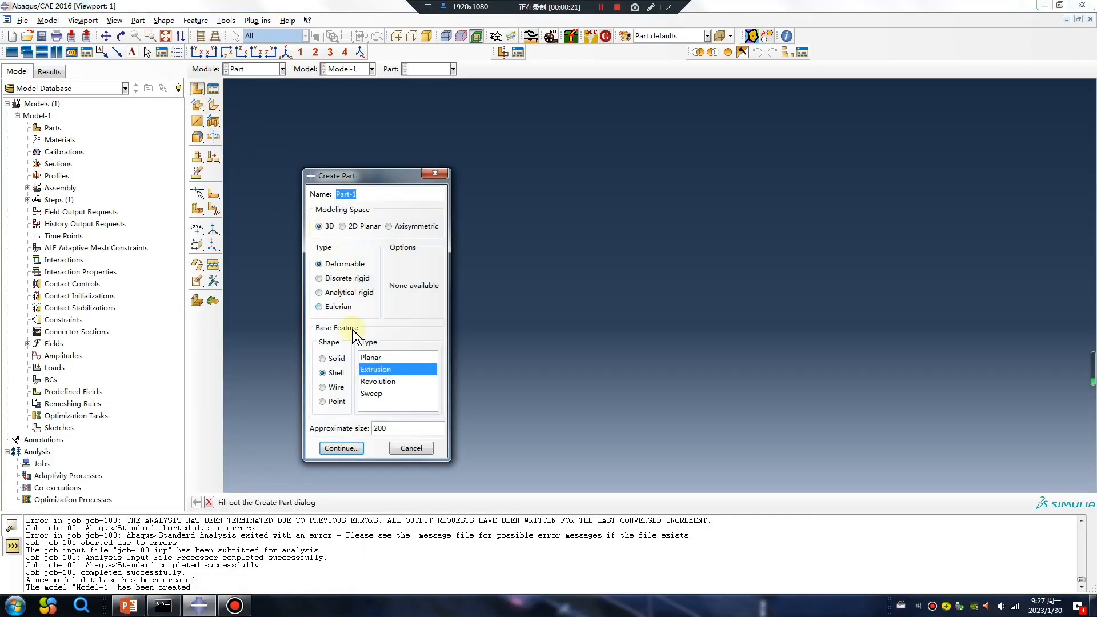
- Extrude a 3D deformable shell pipe from a radius-10 circle centred at the origin
left_click(322, 372)
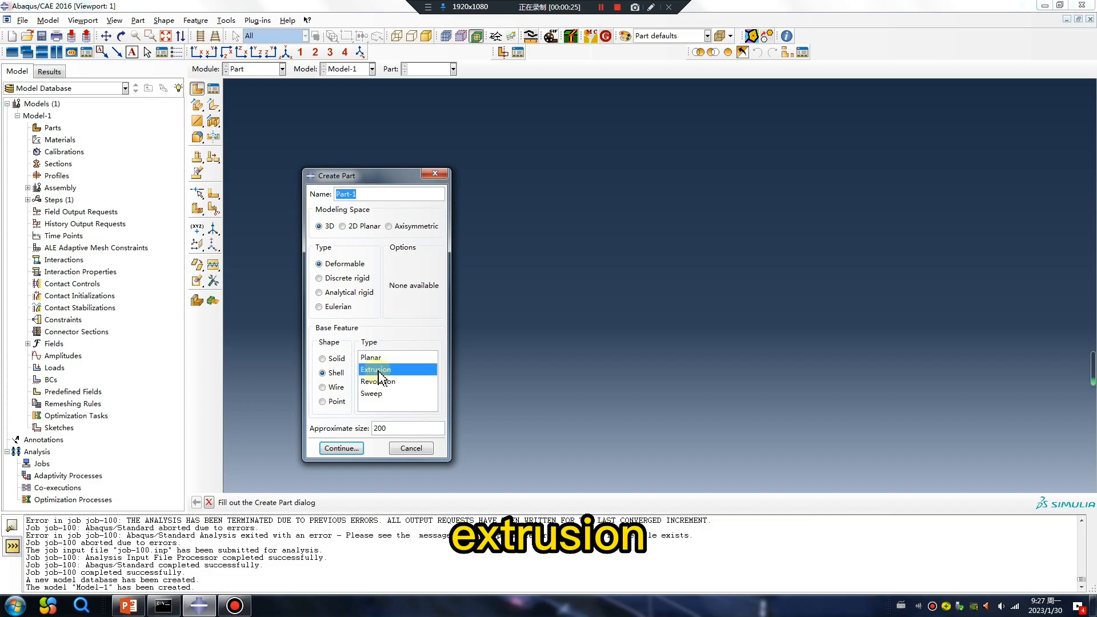
left_click(340, 448)
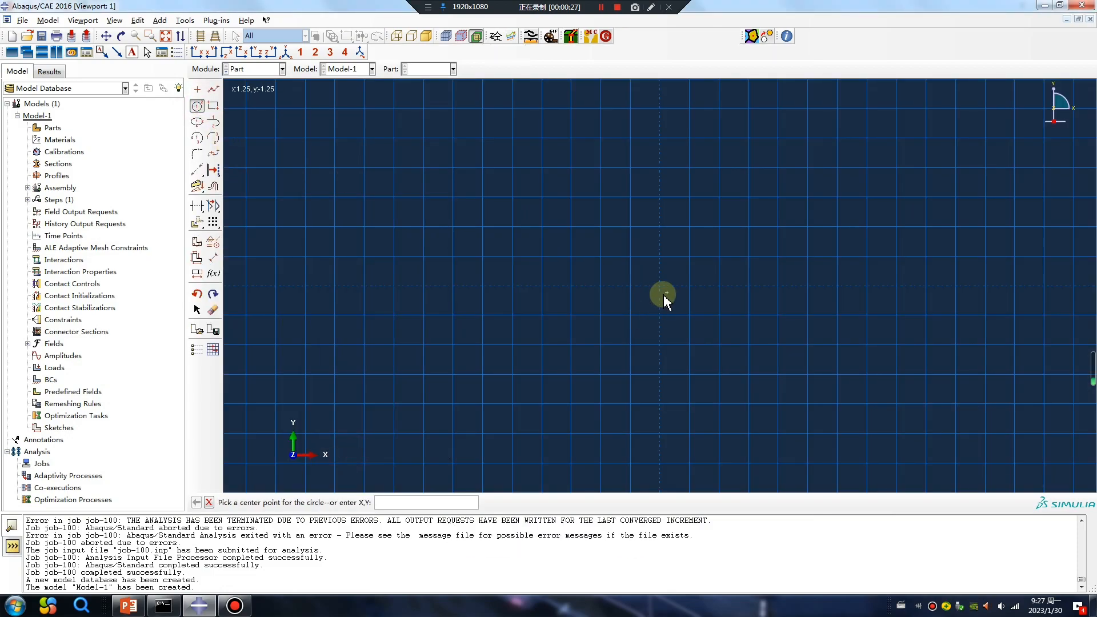
left_click(663, 292)
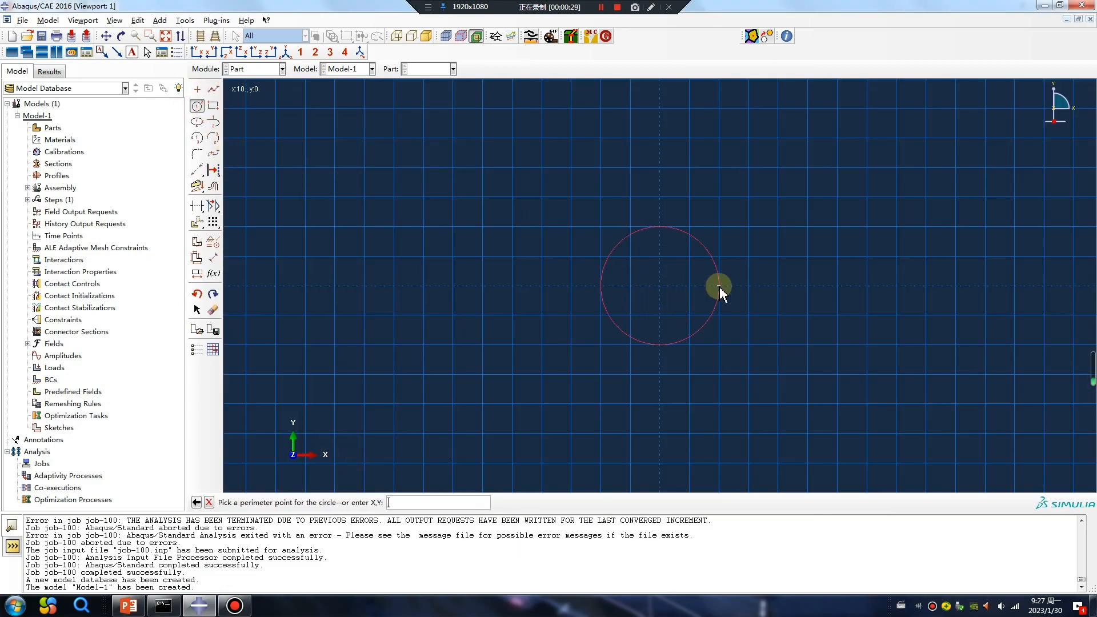
left_click(719, 284)
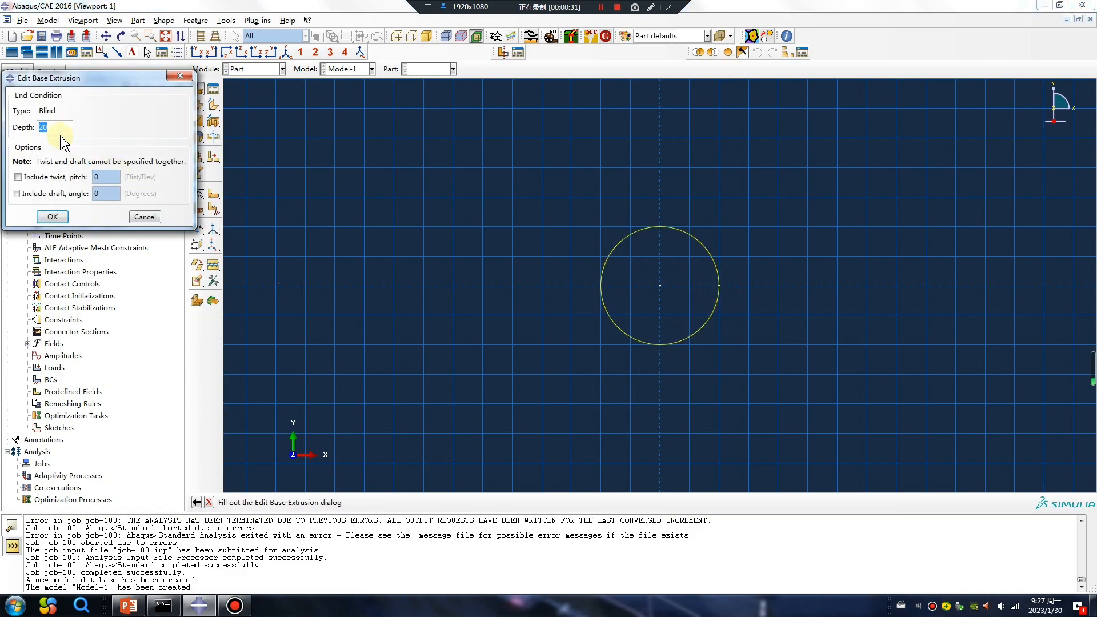
left_click(52, 216)
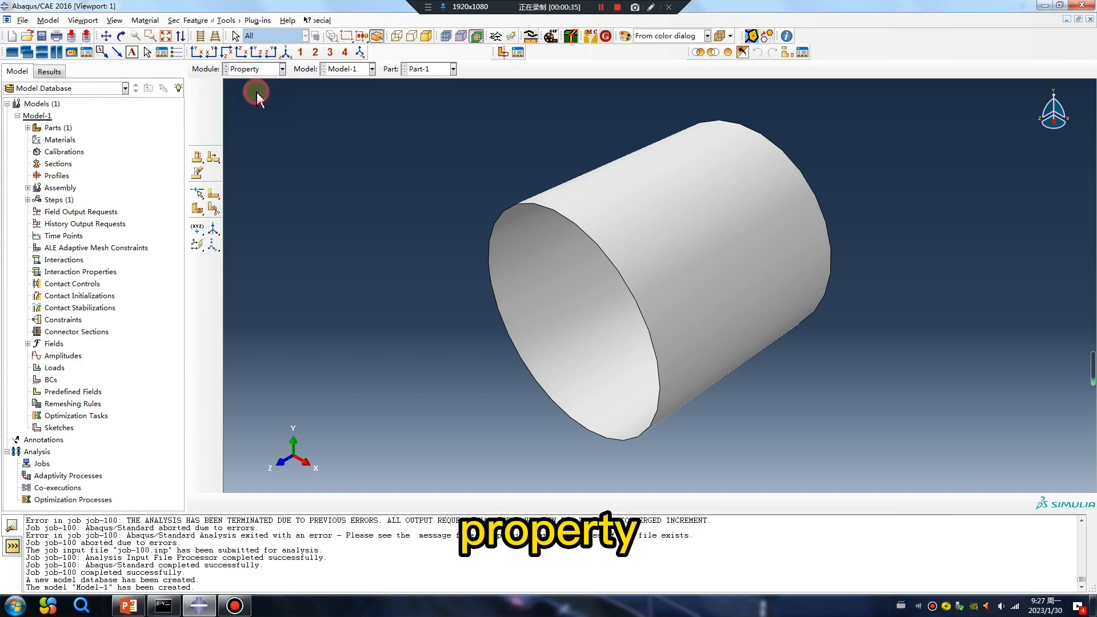
- Copy CFRP_mm from the material library and inspect its elastic, density and Hashin damage data
left_click(164, 90)
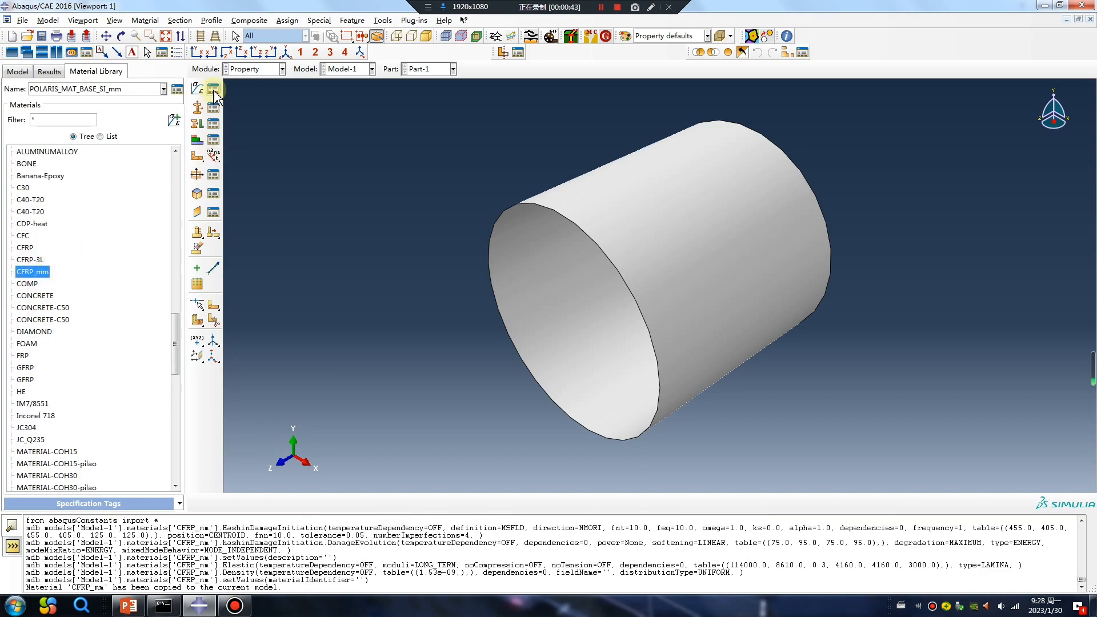
left_click(213, 90)
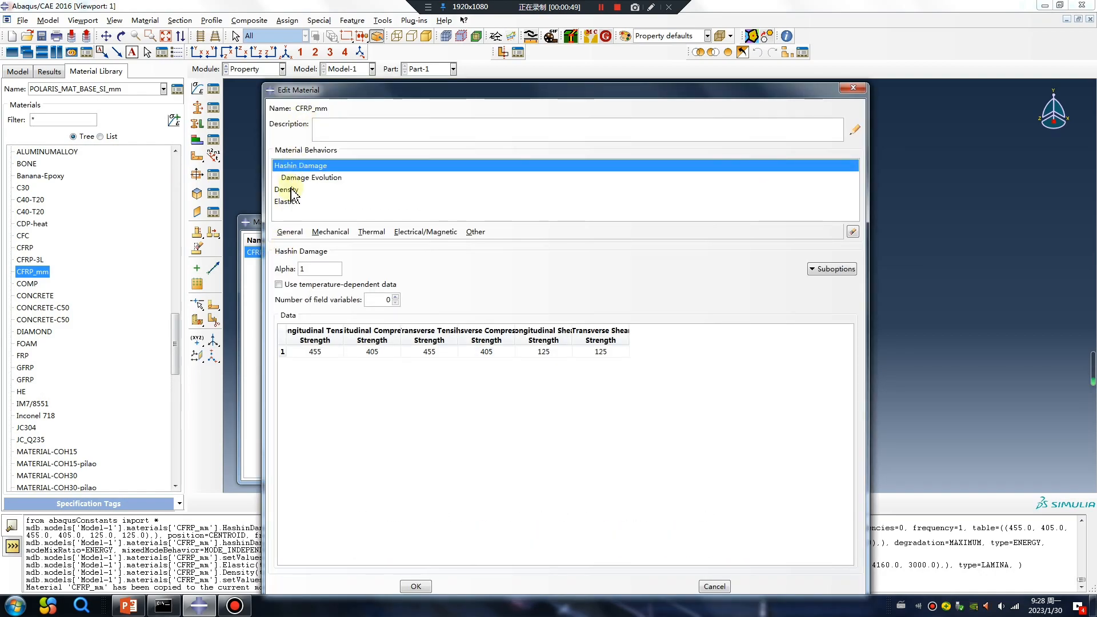
left_click(286, 201)
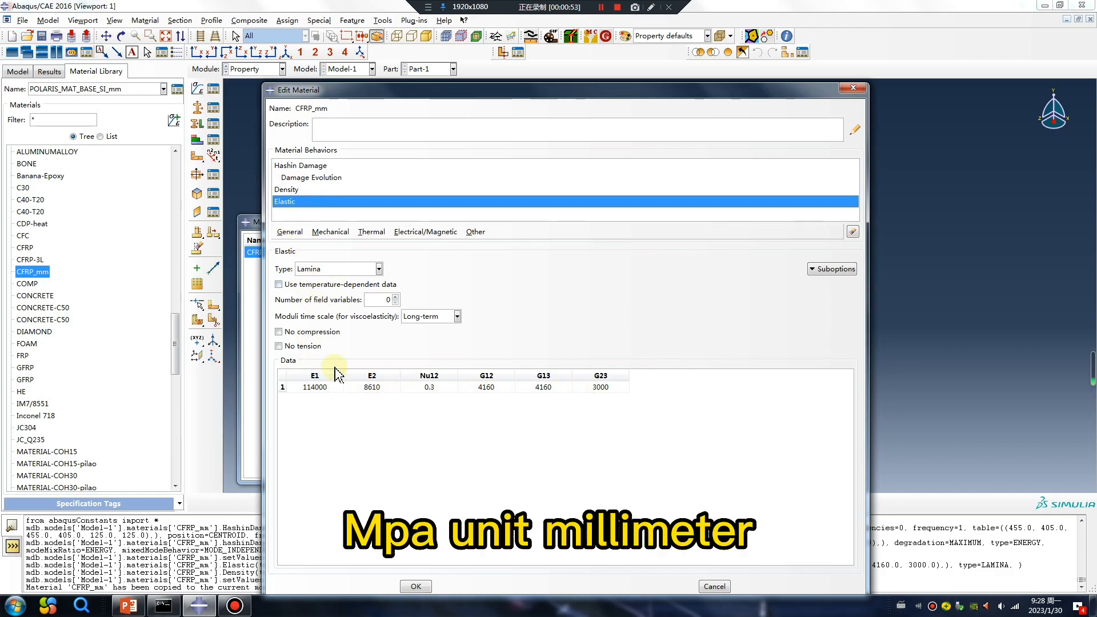
mouse_move(701, 372)
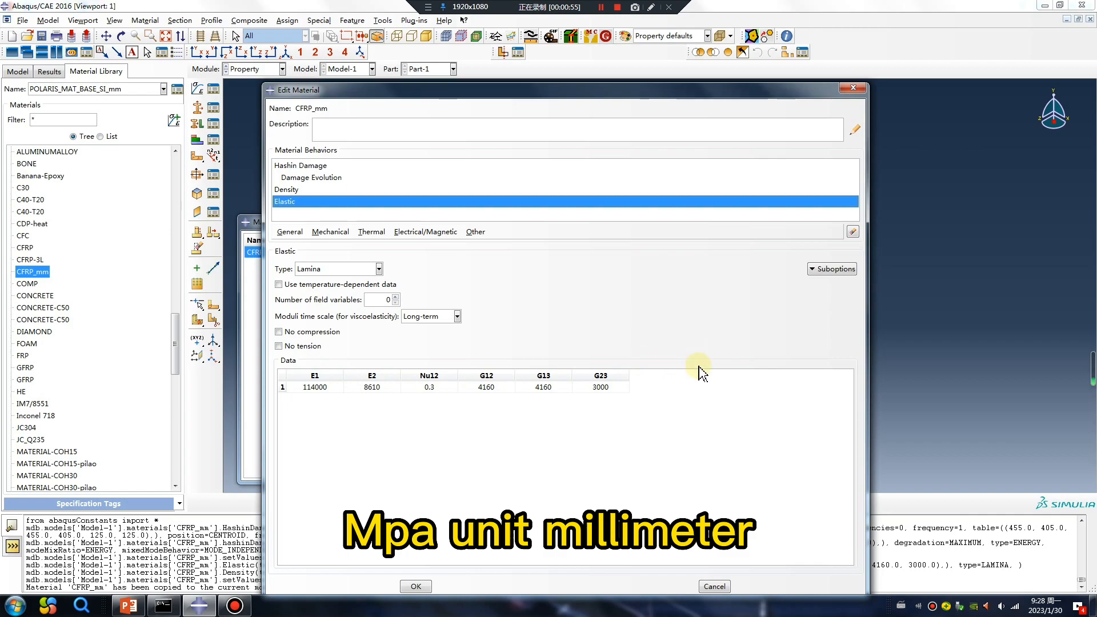
left_click(286, 189)
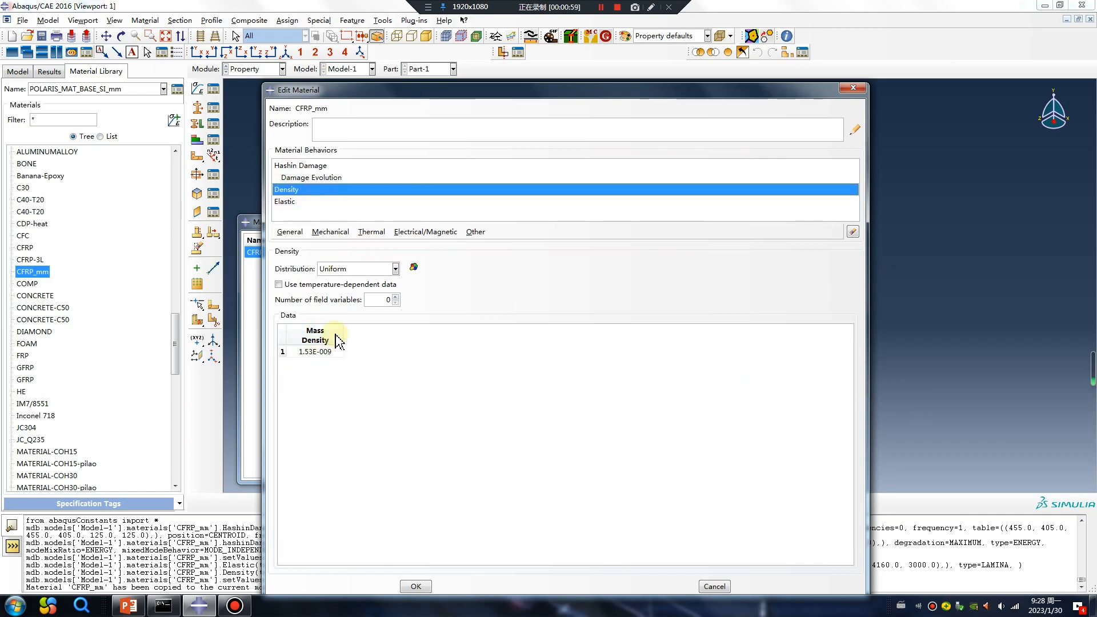
left_click(330, 231)
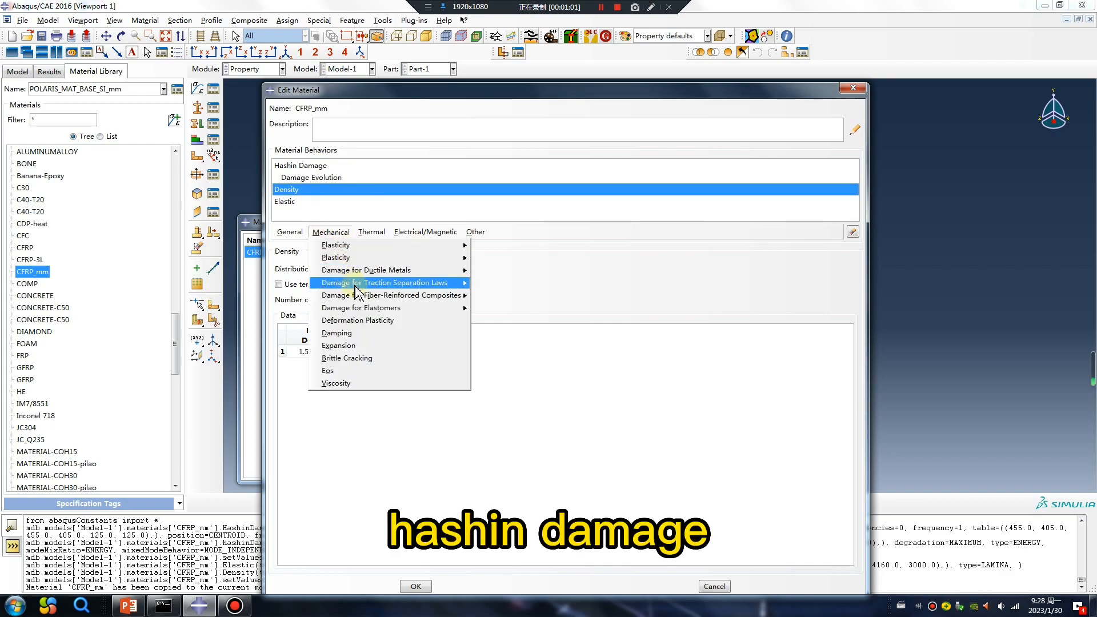
mouse_move(389, 295)
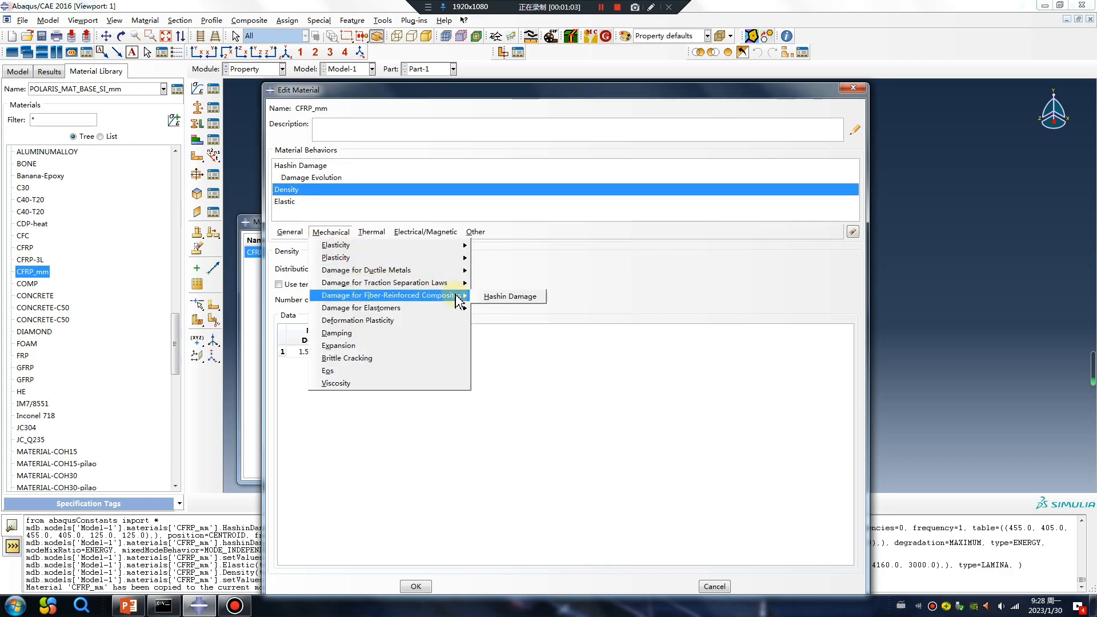
left_click(511, 296)
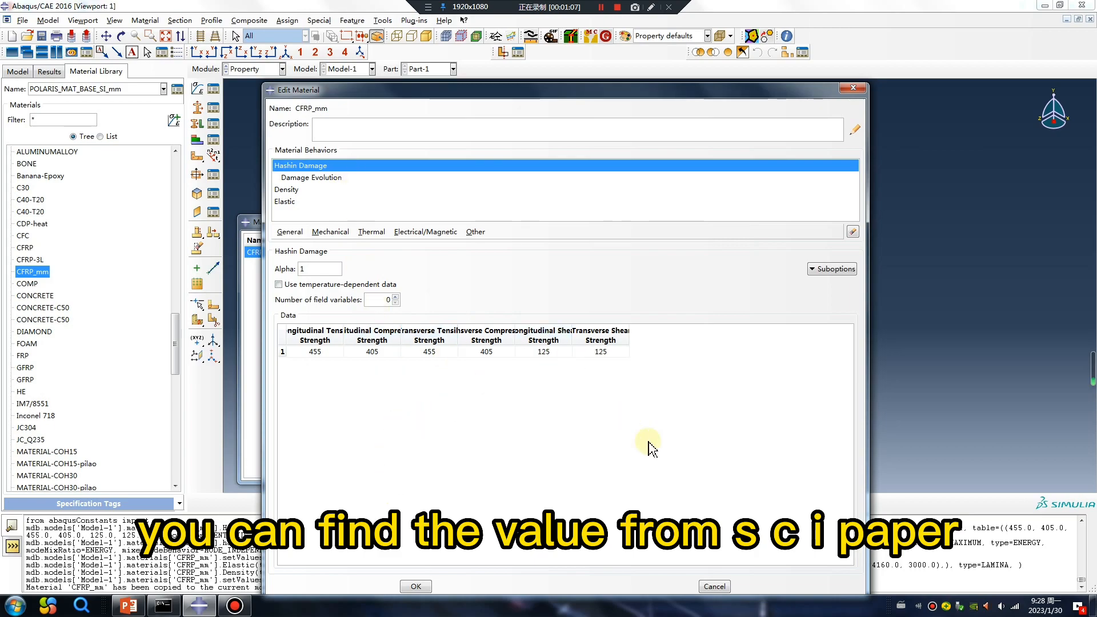
mouse_move(924, 481)
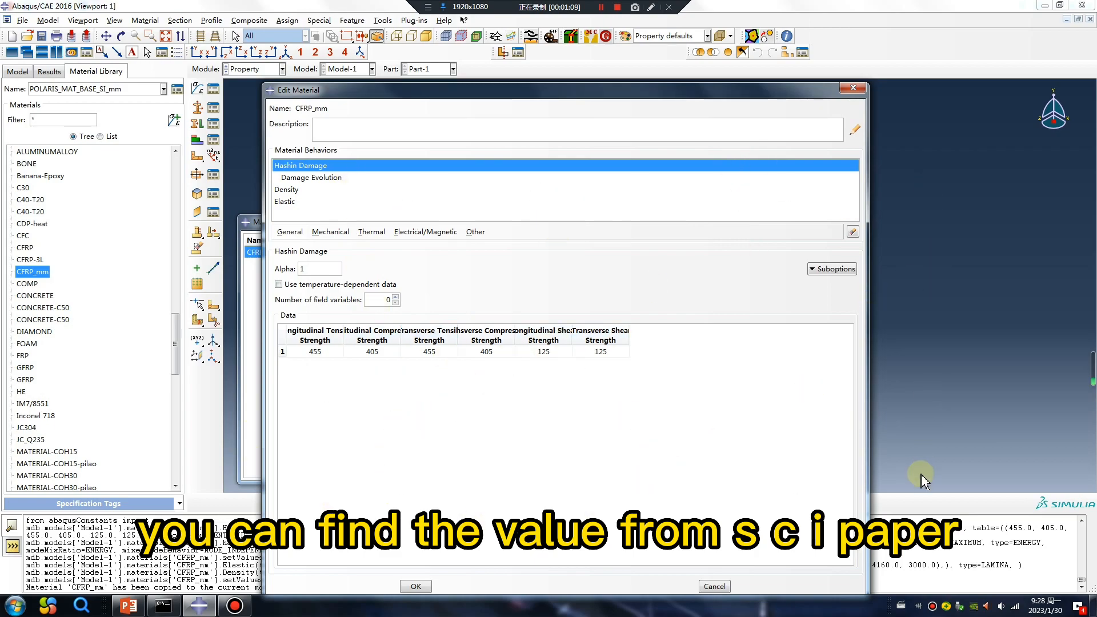
mouse_move(485, 422)
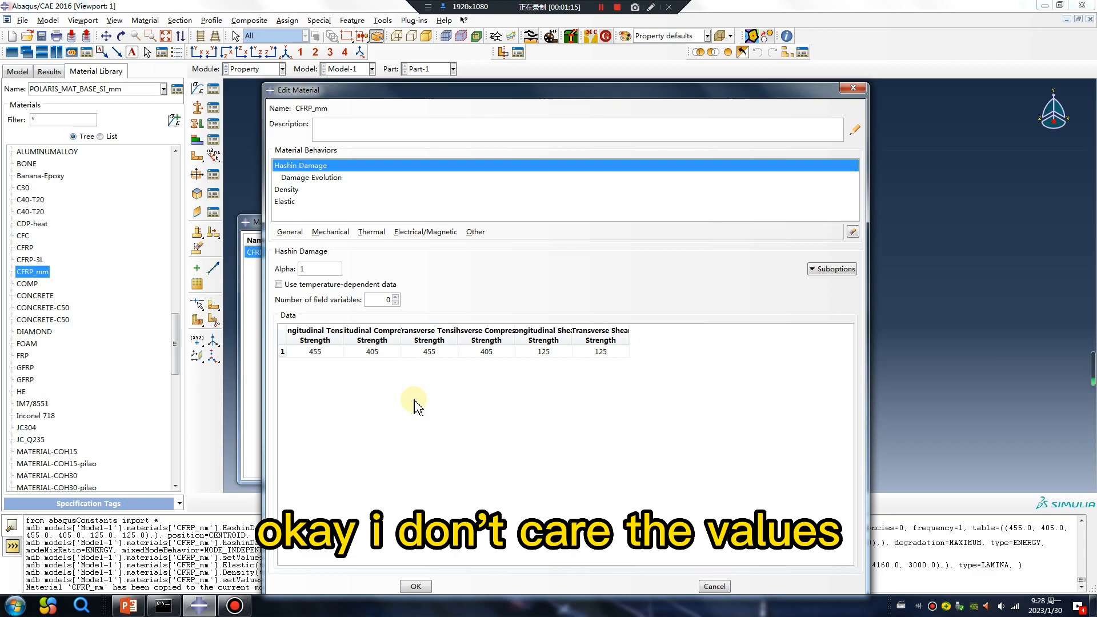
left_click(415, 586)
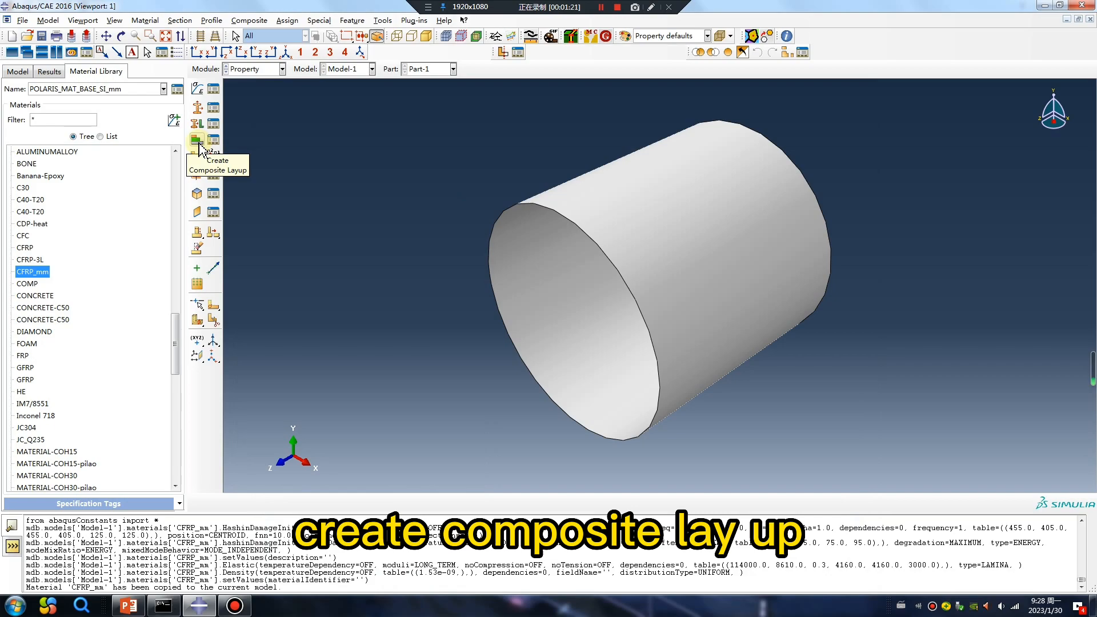
- Start a new conventional shell composite layup with two plies
left_click(198, 140)
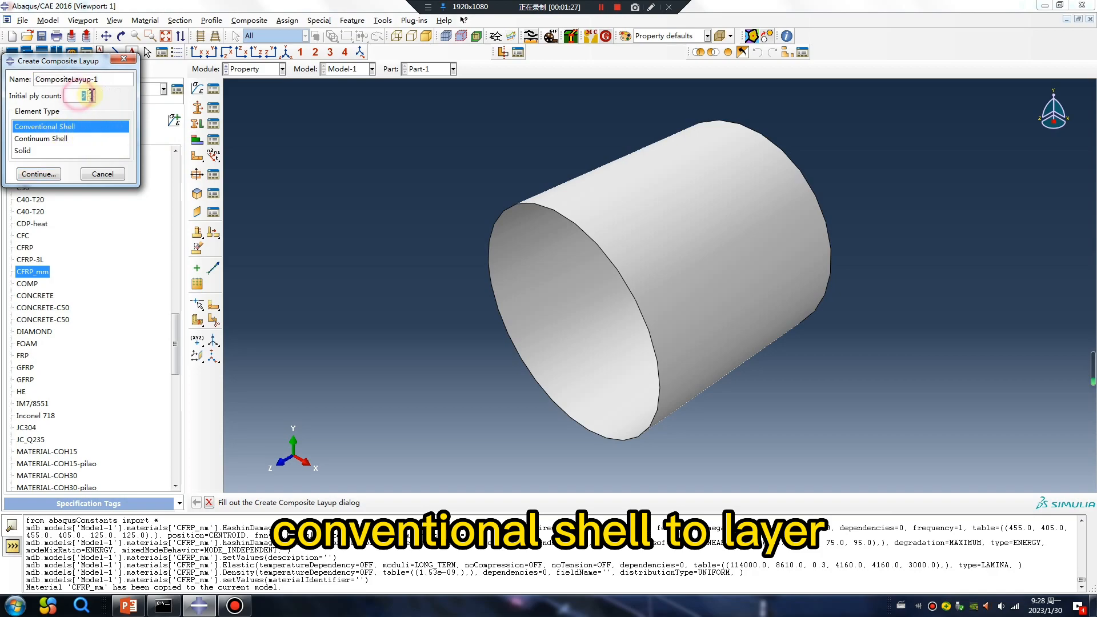
left_click(37, 174)
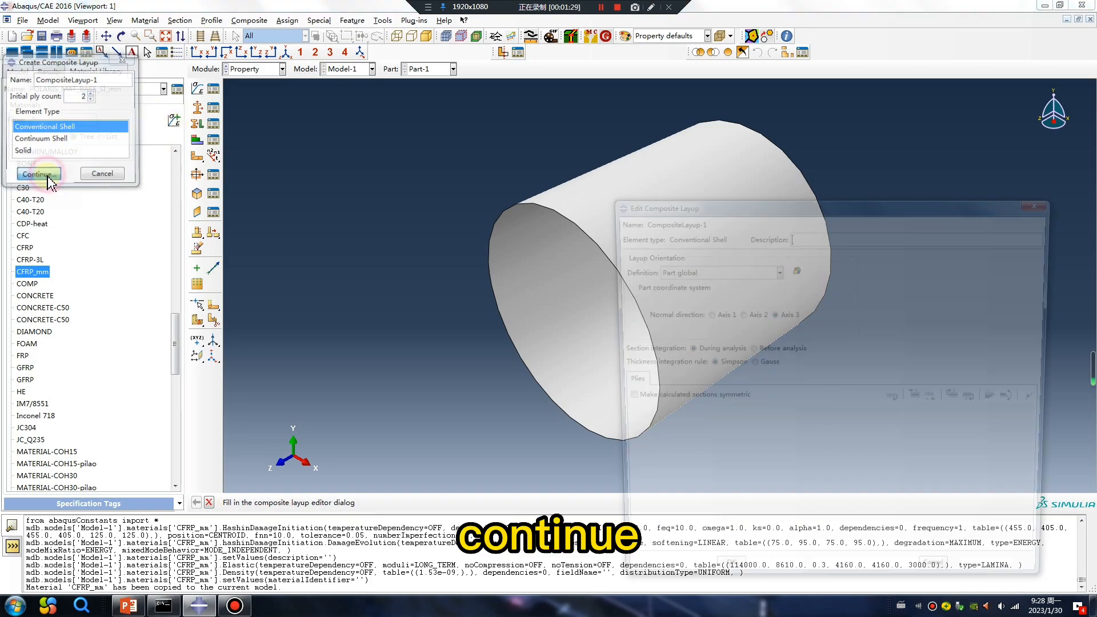
left_click(35, 174)
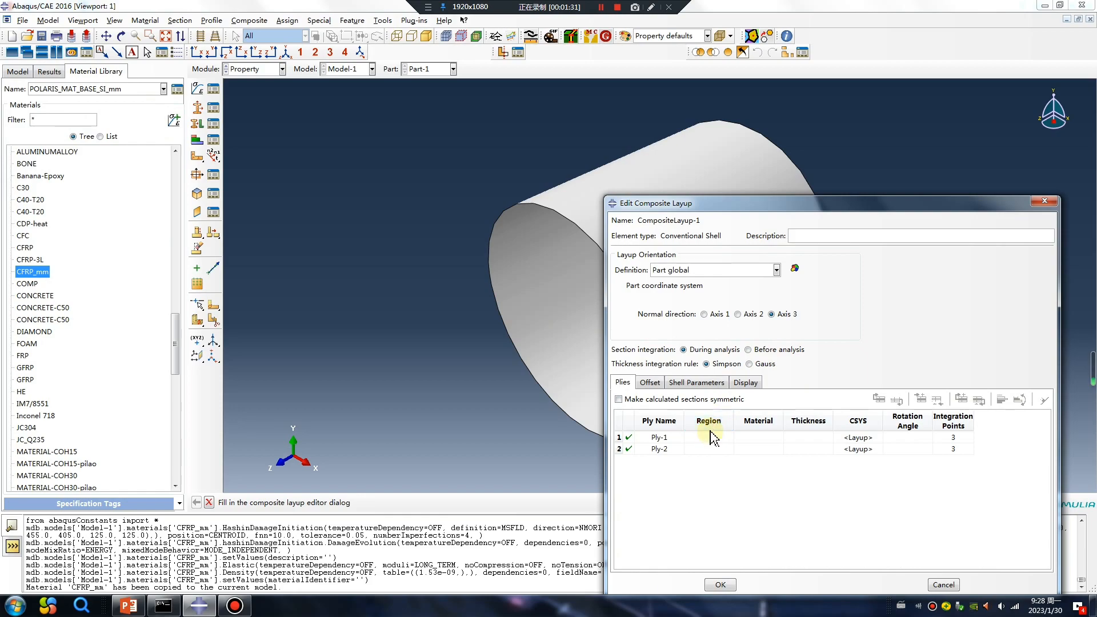
- Assign the whole pipe region, CFRP_mm, 0.1 thickness and a 45° angle to the plies
double_click(708, 437)
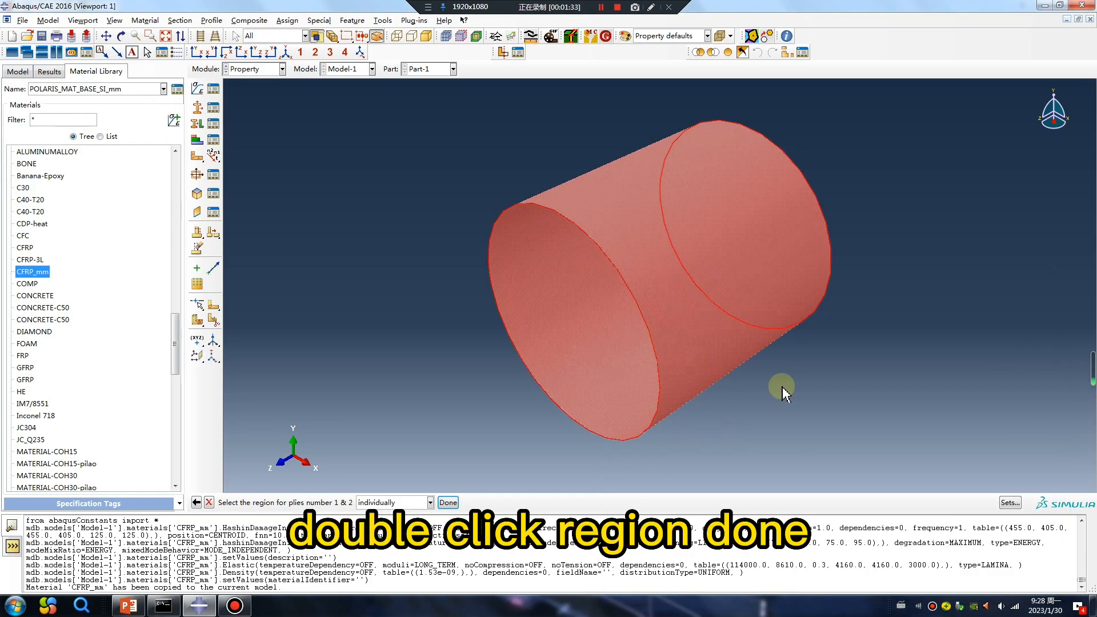
left_click(447, 502)
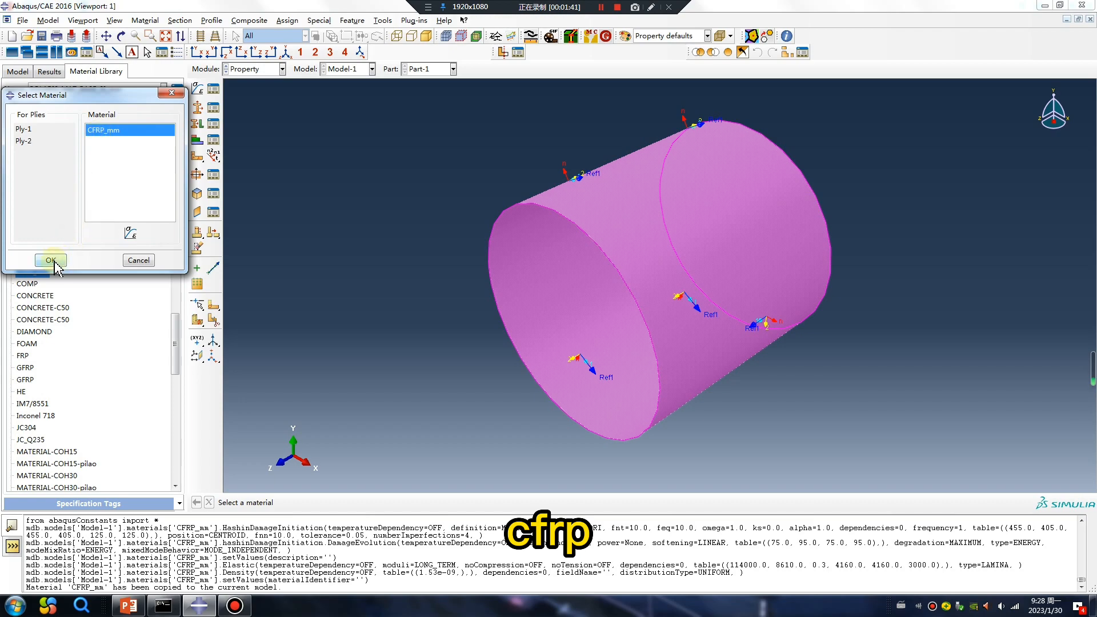
left_click(50, 260)
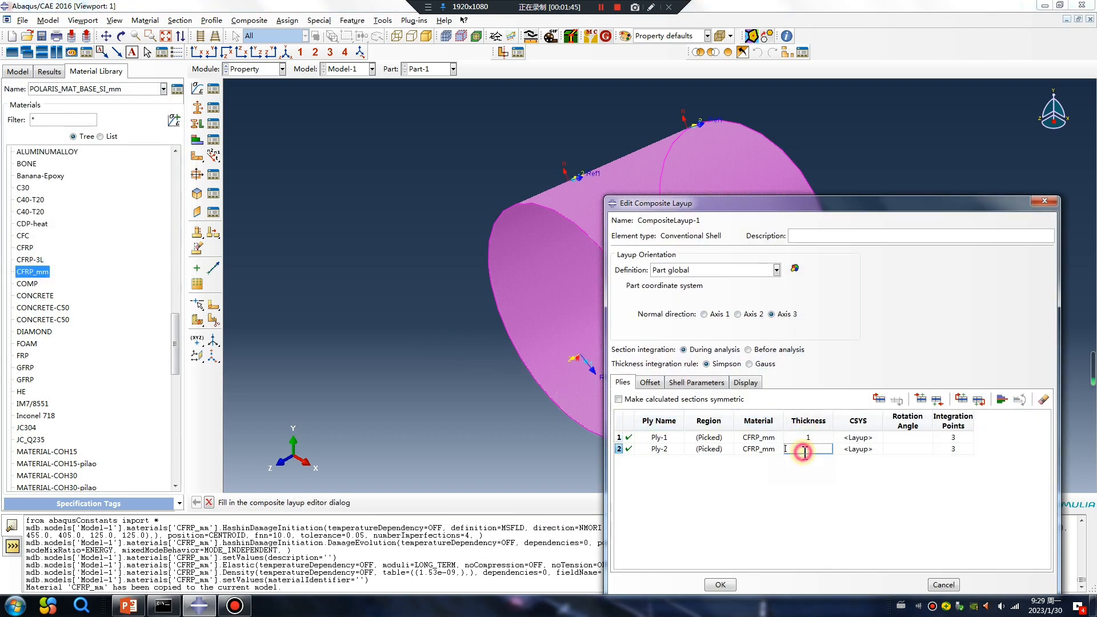
left_click(807, 437)
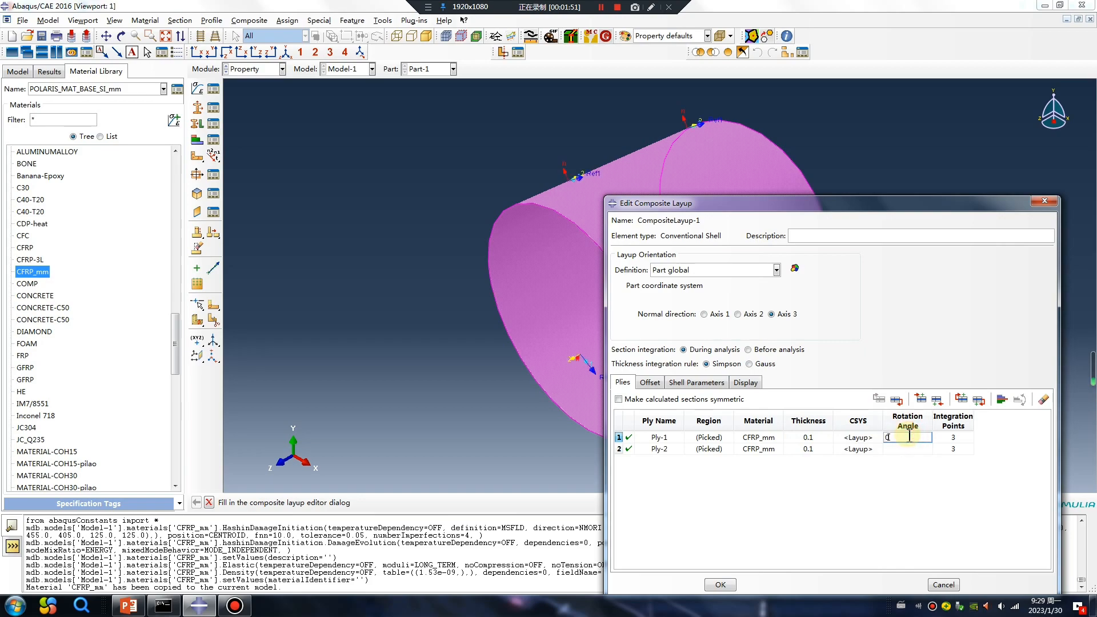
type("45")
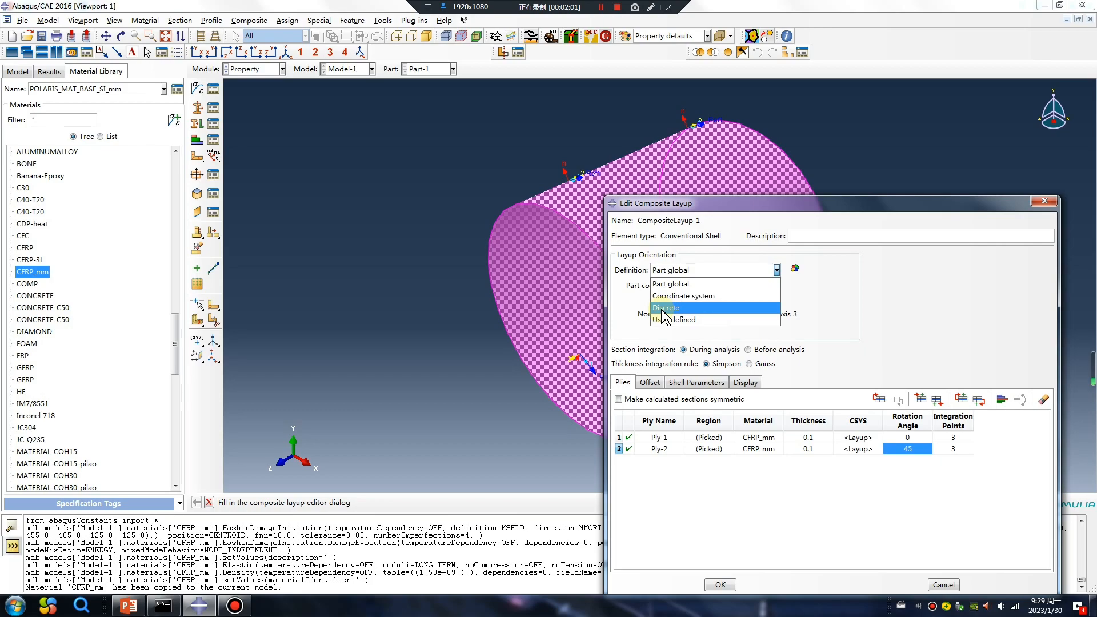
- Make the layup orientation discrete: normal axis 3 from Surf-1, primary axis 1 from edge Set-1
left_click(666, 308)
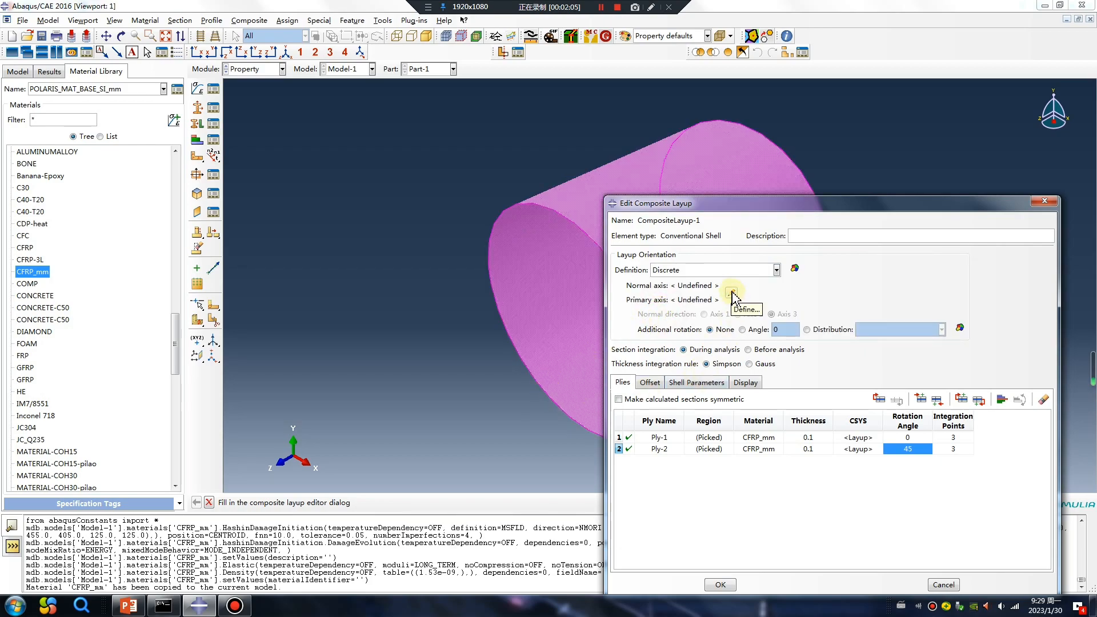
left_click(745, 309)
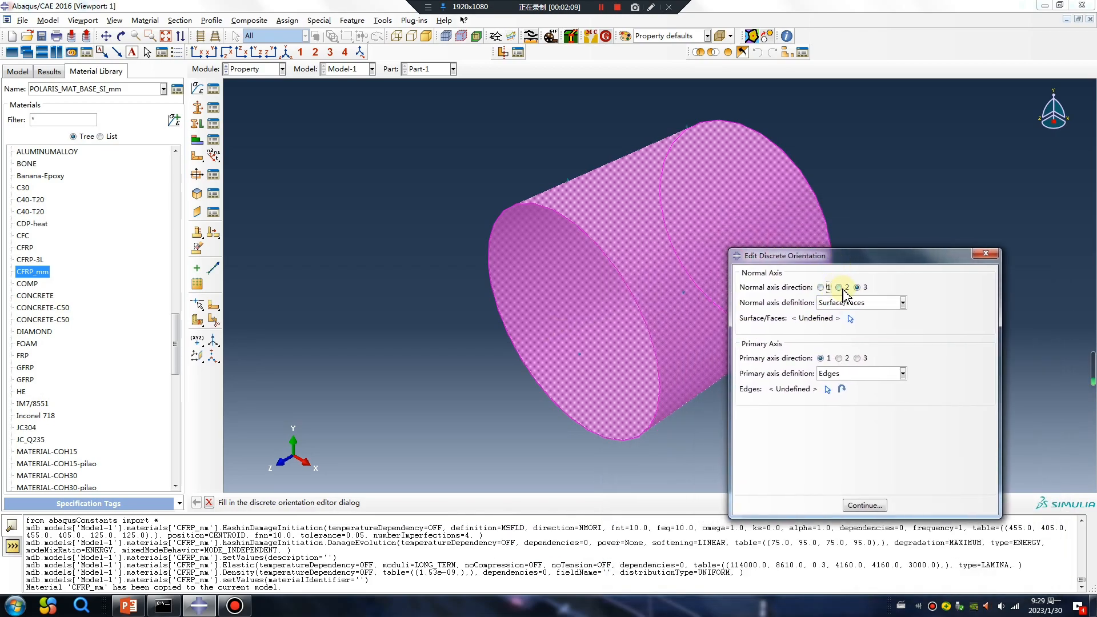
left_click(856, 287)
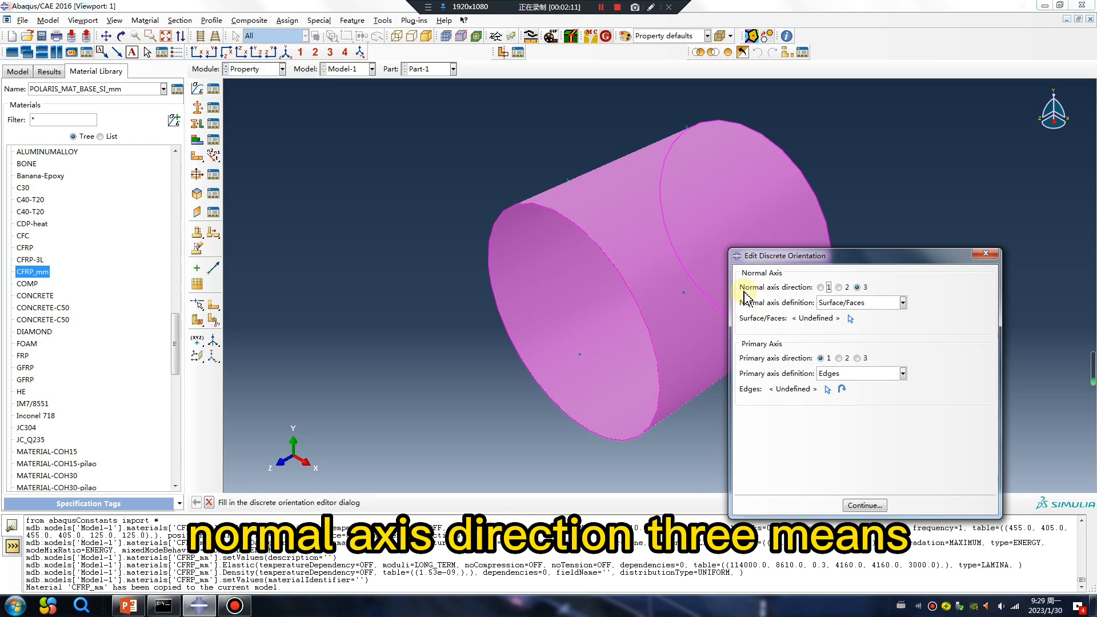
mouse_move(877, 306)
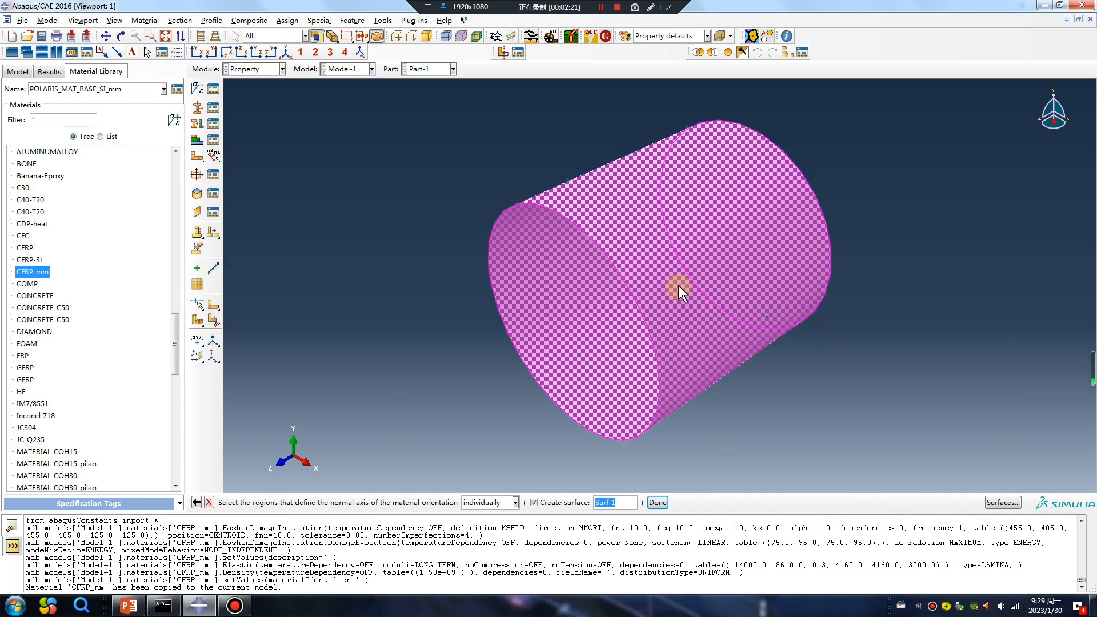
left_click(656, 502)
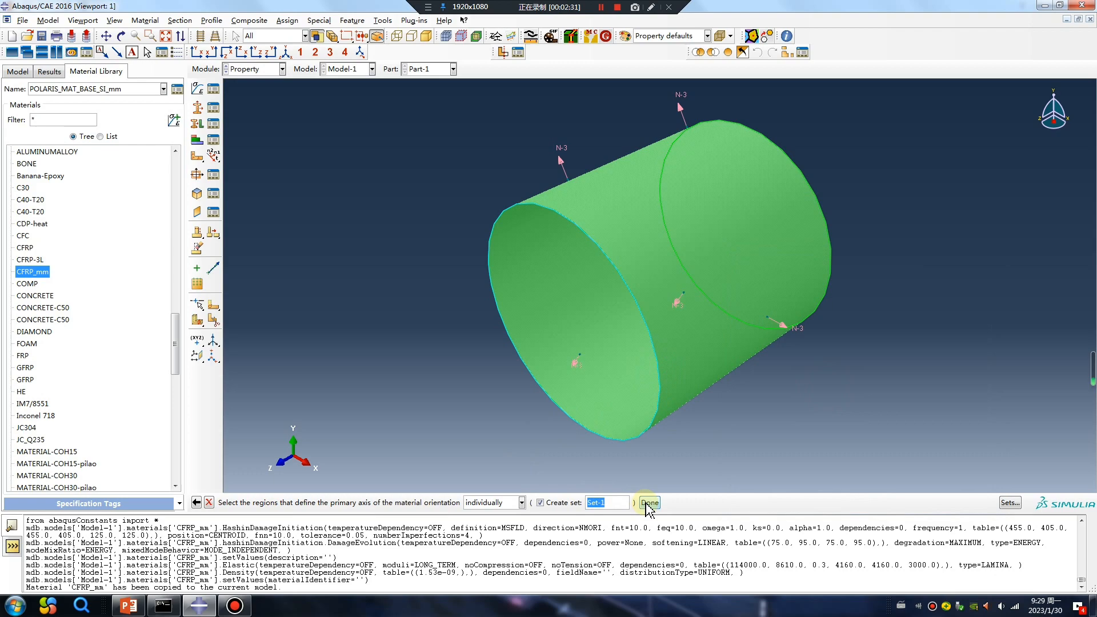
left_click(649, 502)
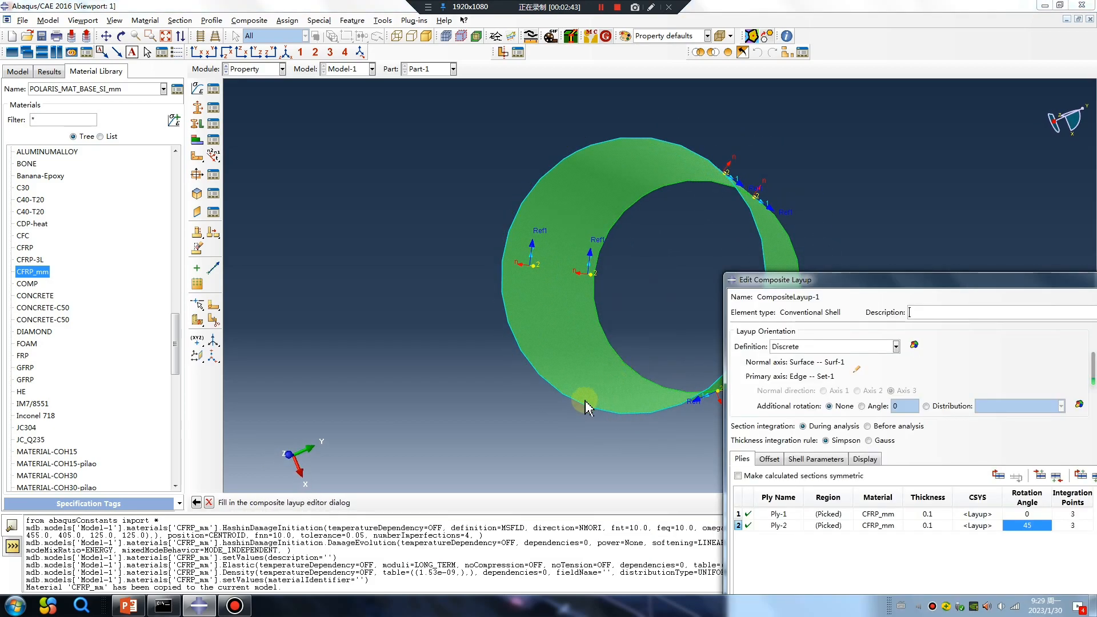
mouse_move(589, 413)
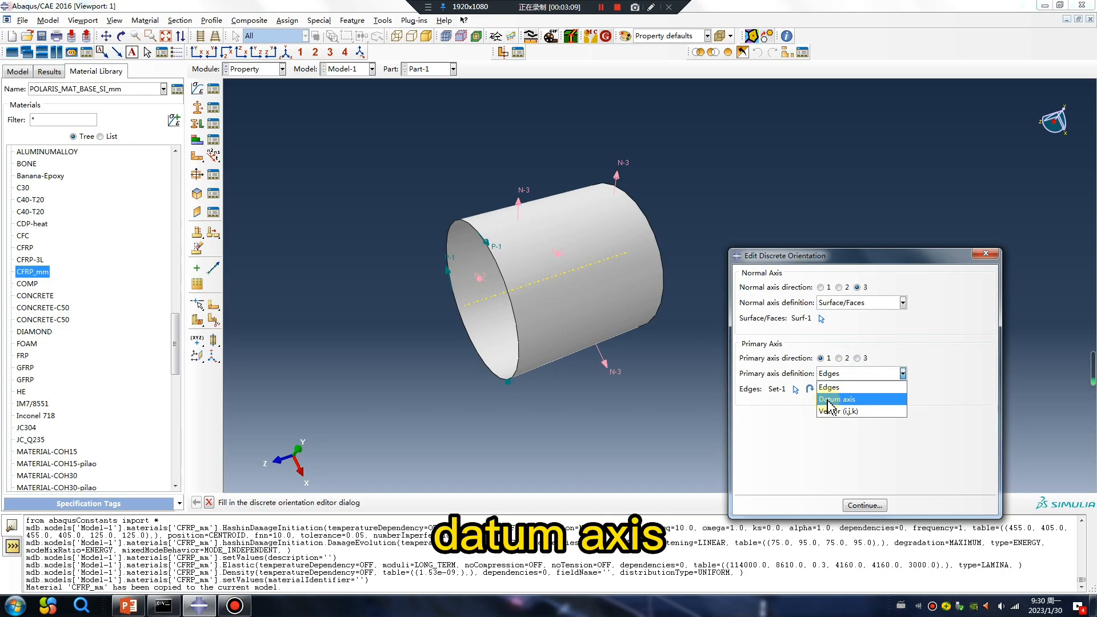
- Try a datum axis, revert to edge Set-1, and create CompositeLayup-1 with 0° and 45° plies
left_click(836, 399)
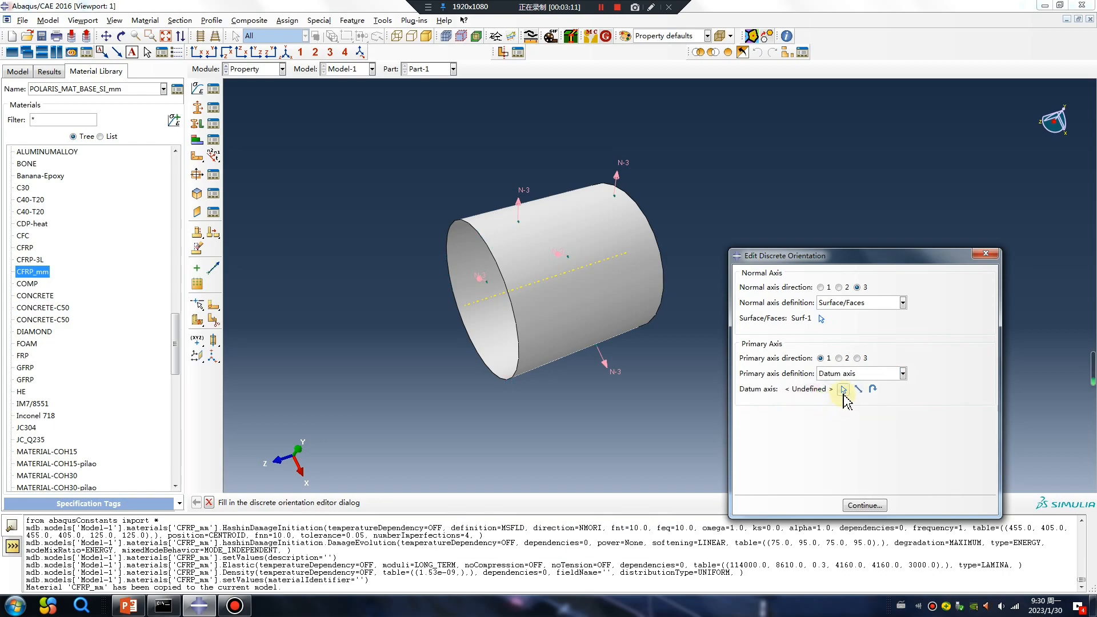
left_click(842, 389)
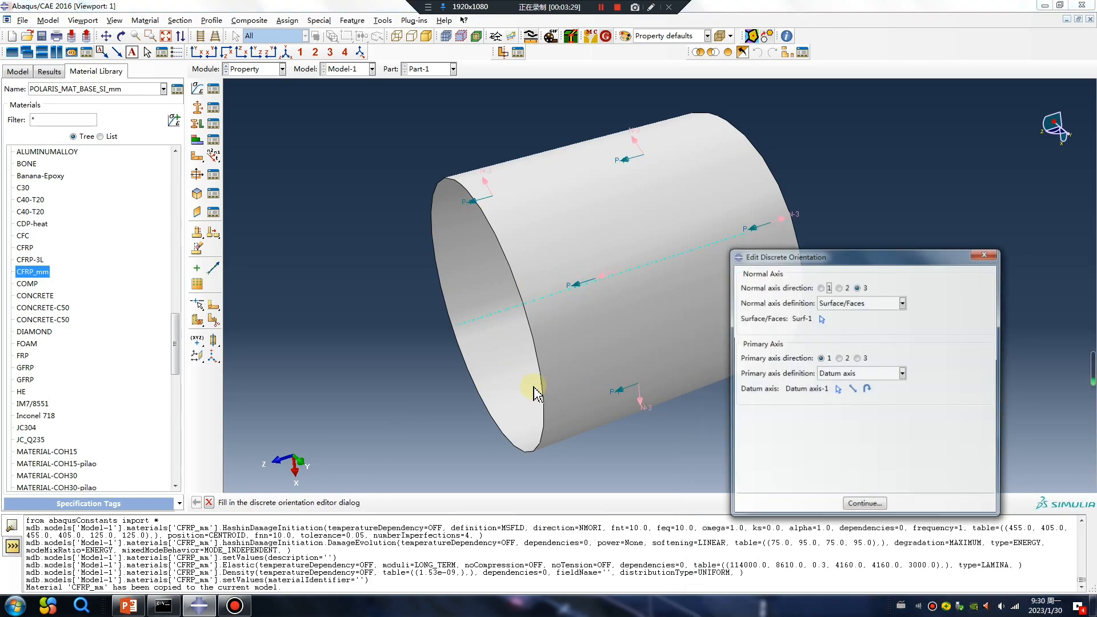
left_click(857, 373)
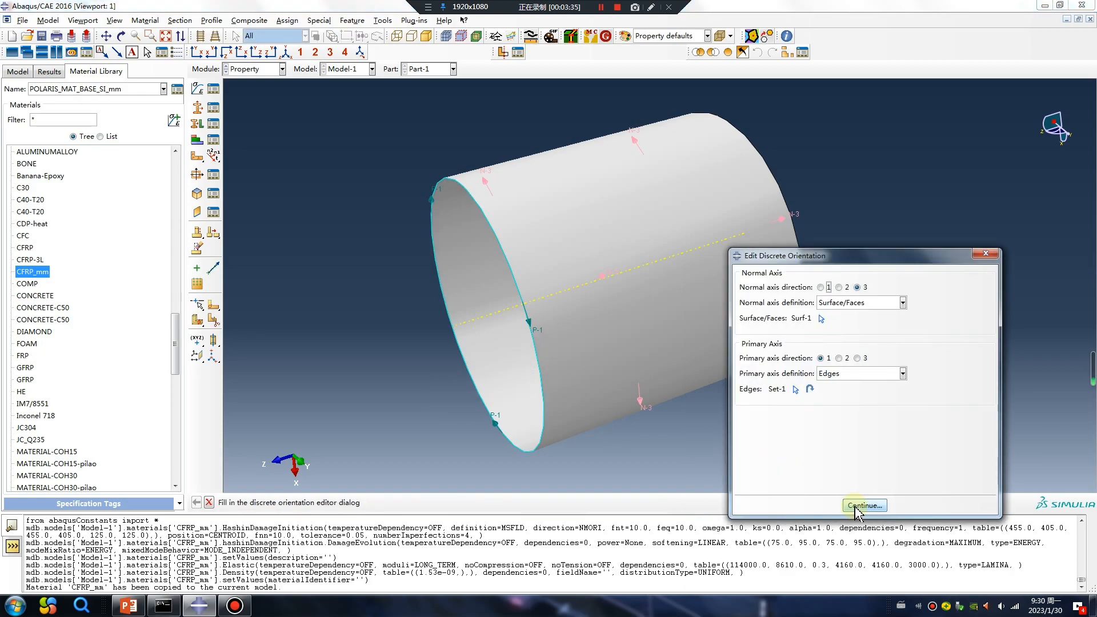
left_click(863, 505)
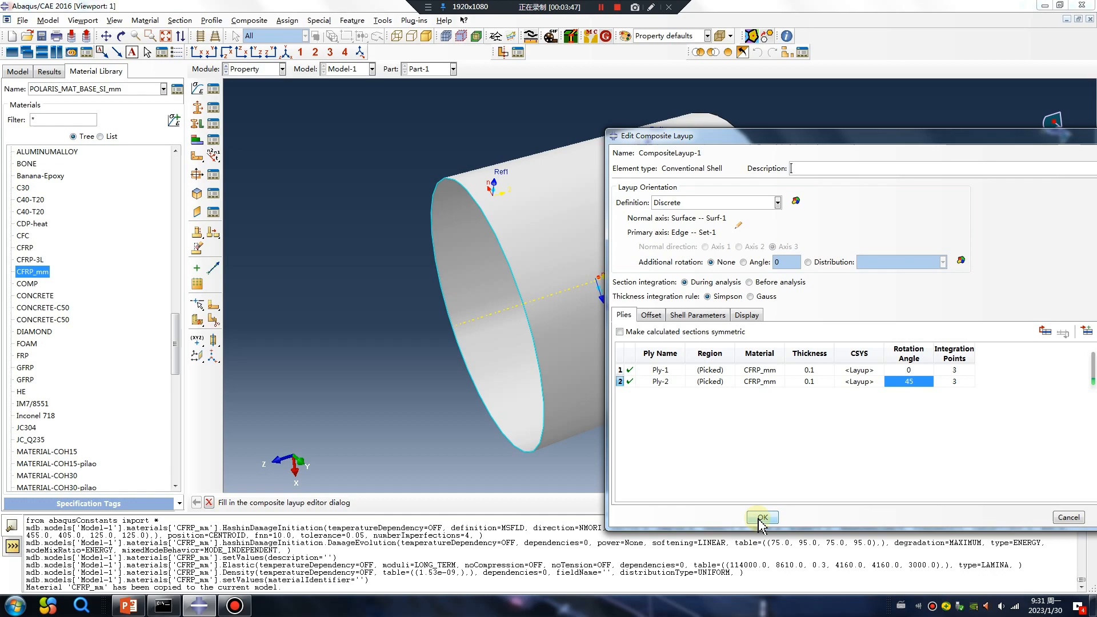
left_click(761, 517)
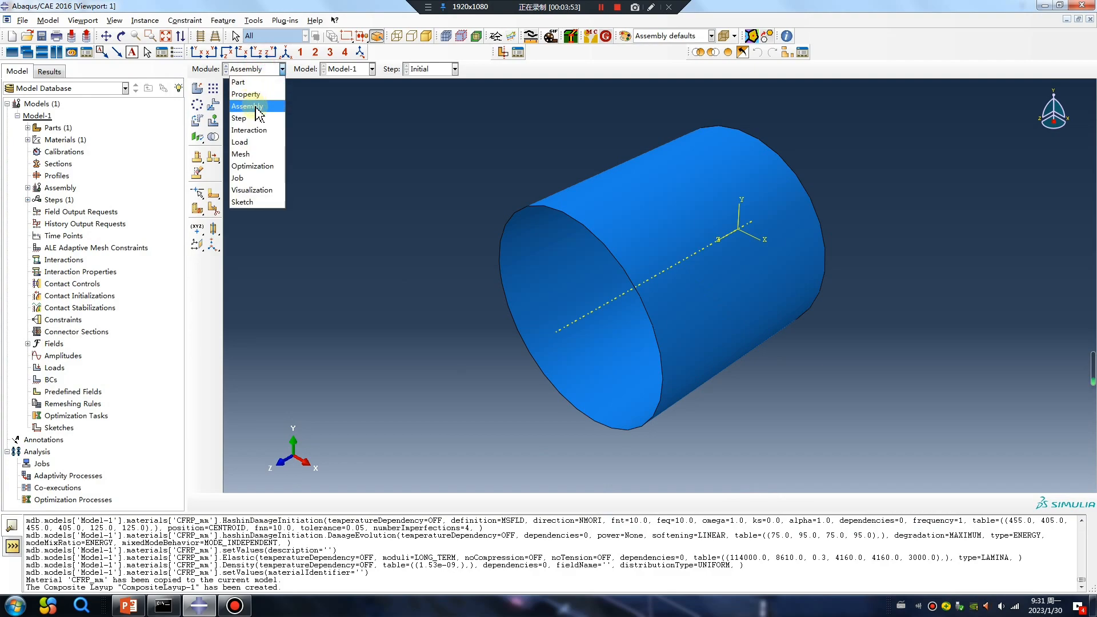
- Edit CompositeLayup-1 in the Property module and review its shell offset
left_click(246, 93)
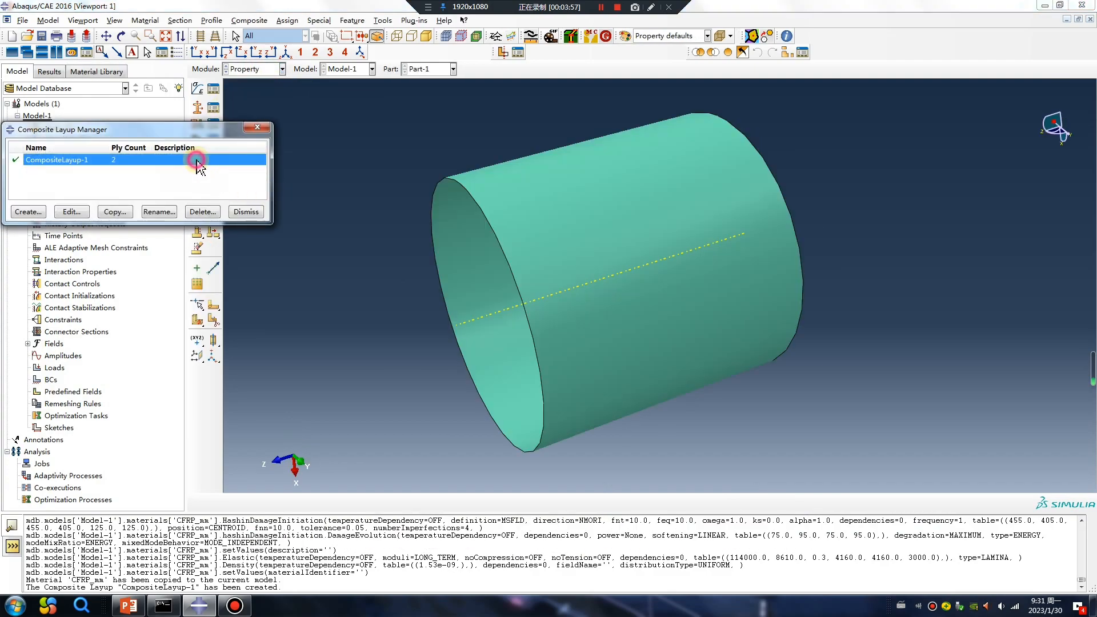
left_click(71, 212)
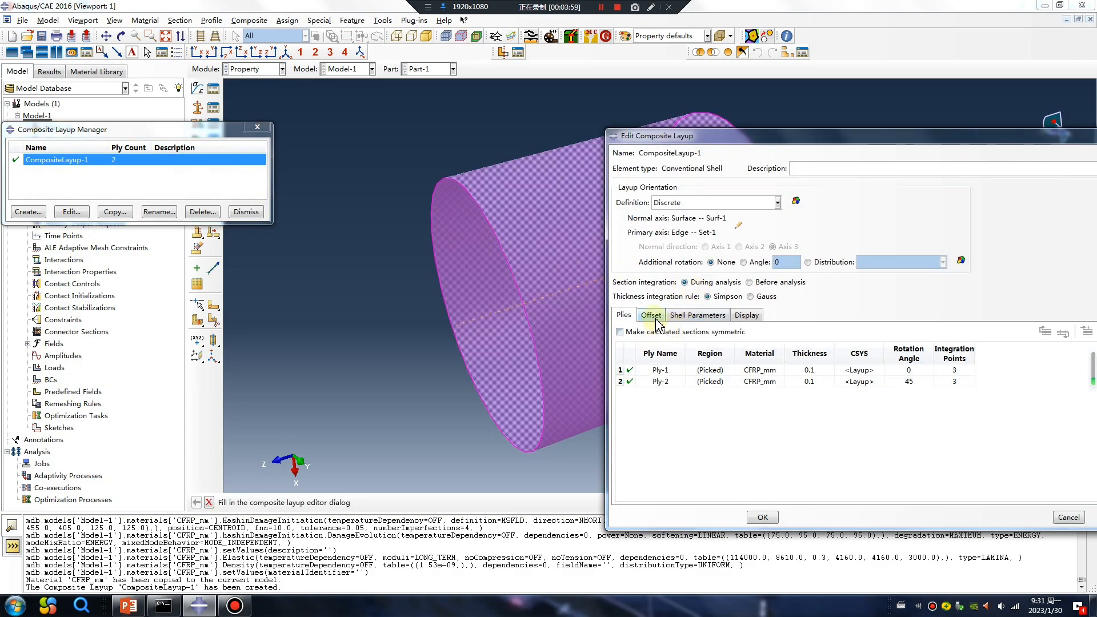
left_click(649, 315)
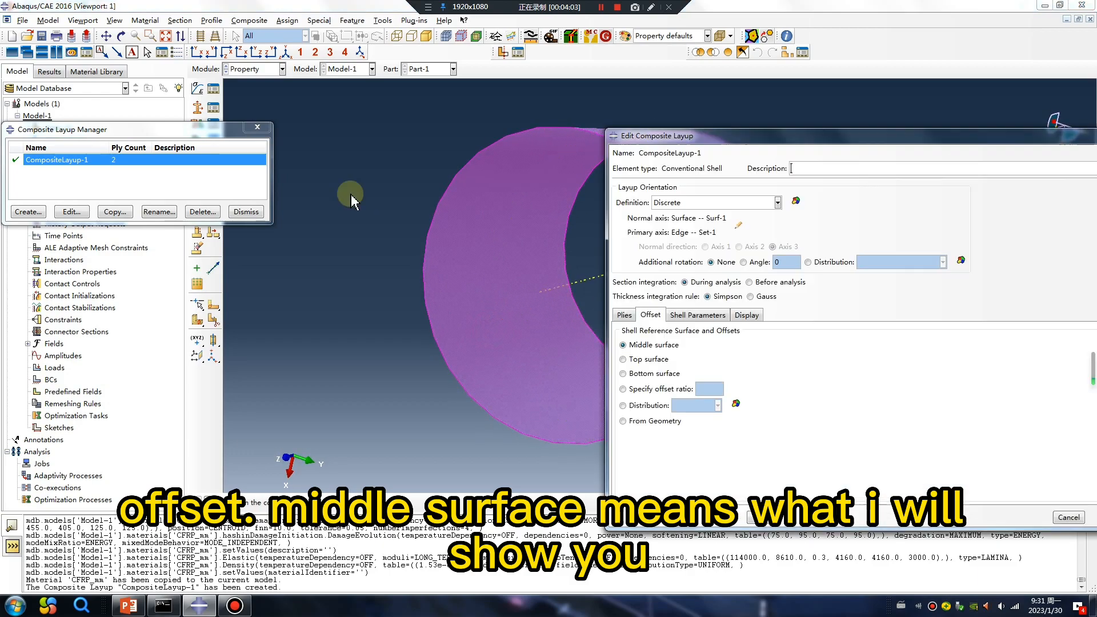
- Turn on rendered shell thickness for the part, then close and reopen CompositeLayup-1
left_click(113, 20)
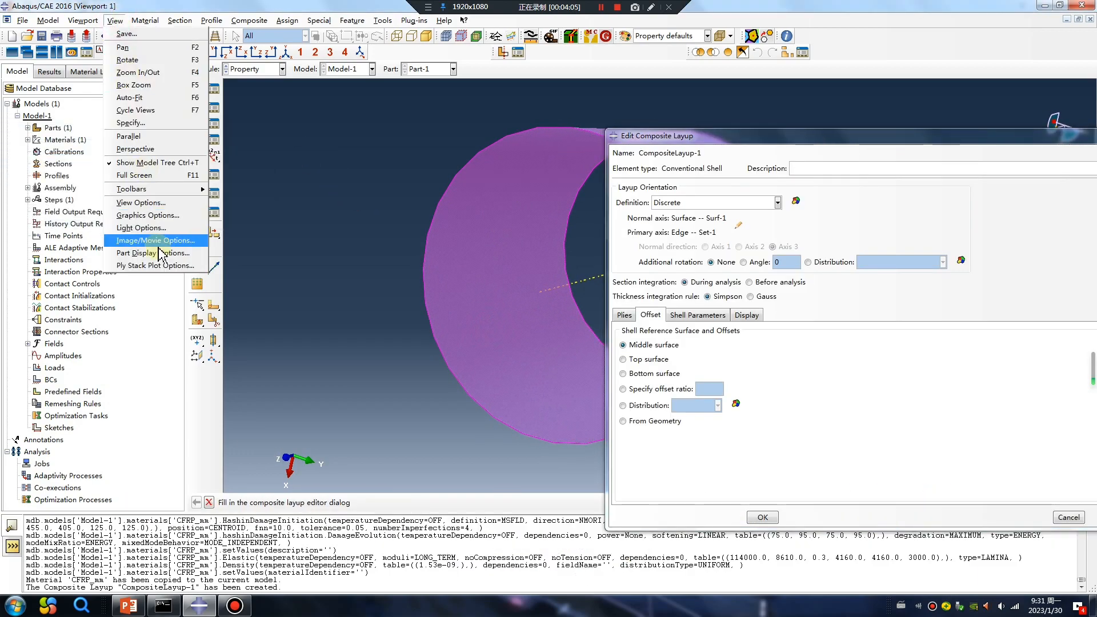
mouse_move(153, 252)
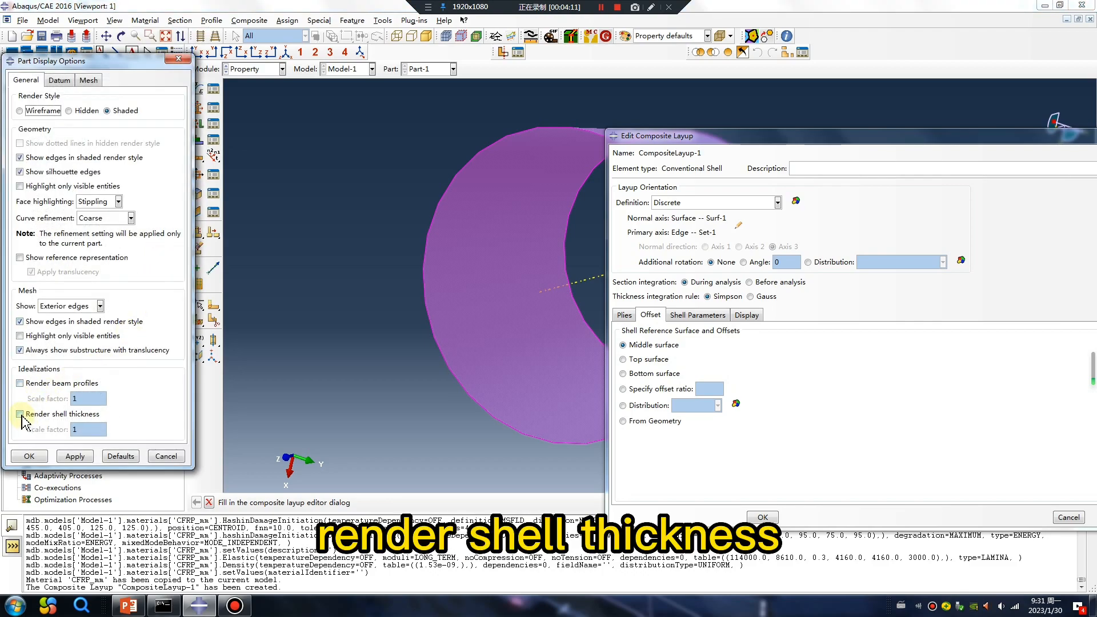
left_click(21, 413)
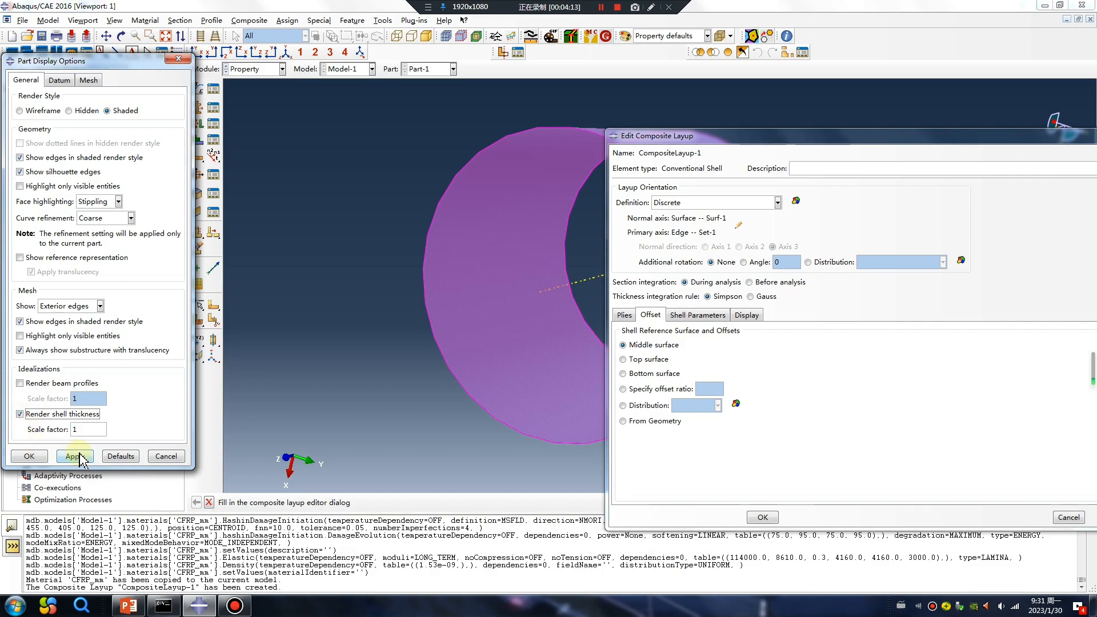
left_click(74, 456)
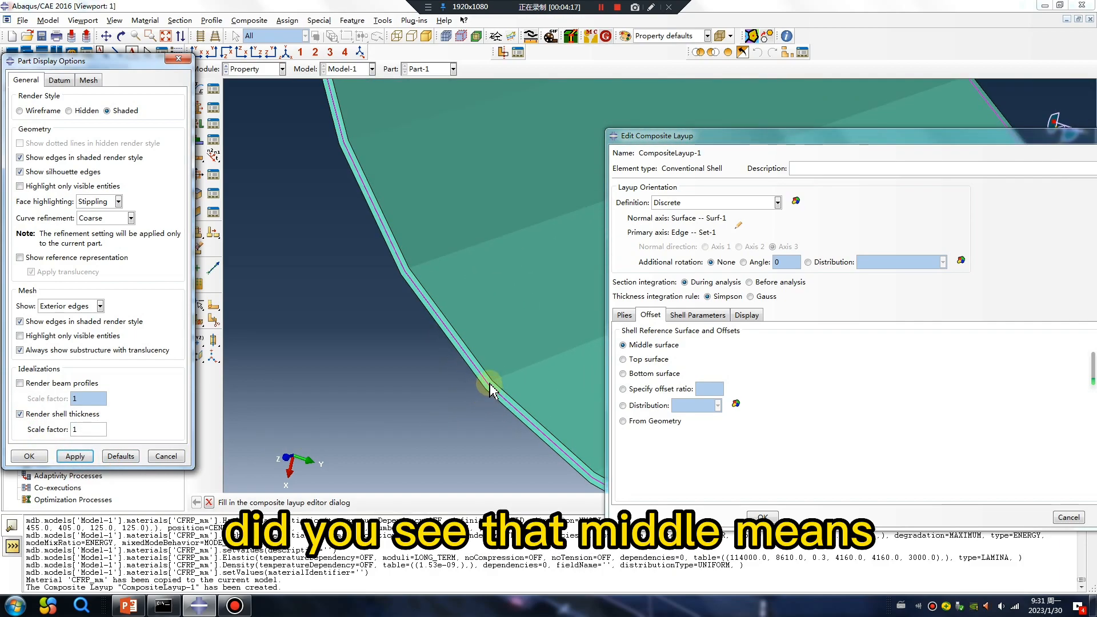
mouse_move(458, 365)
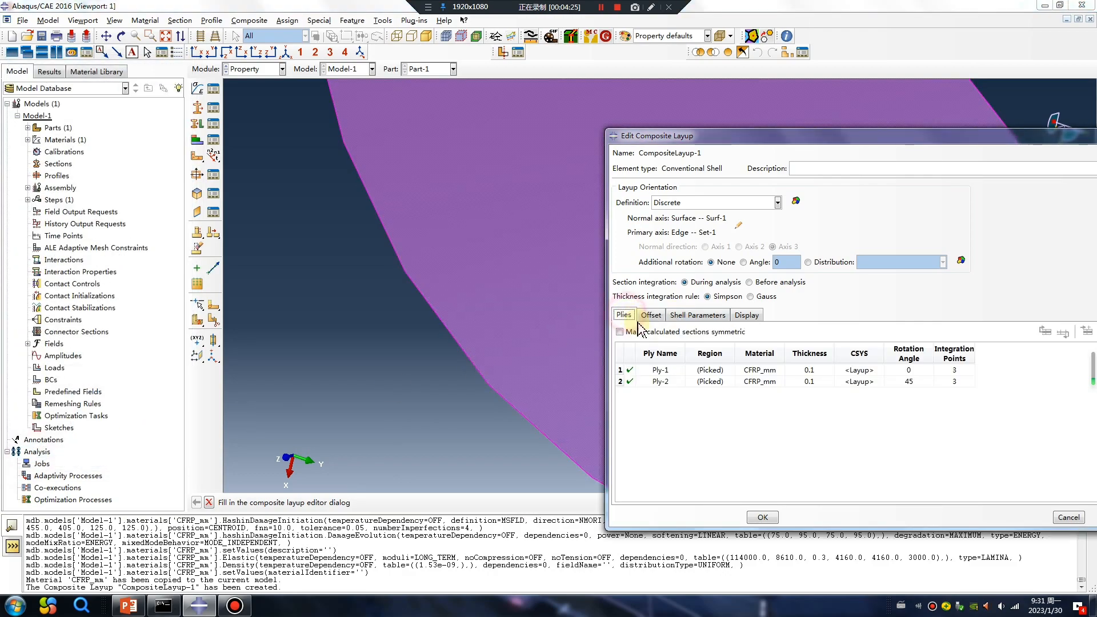
left_click(761, 516)
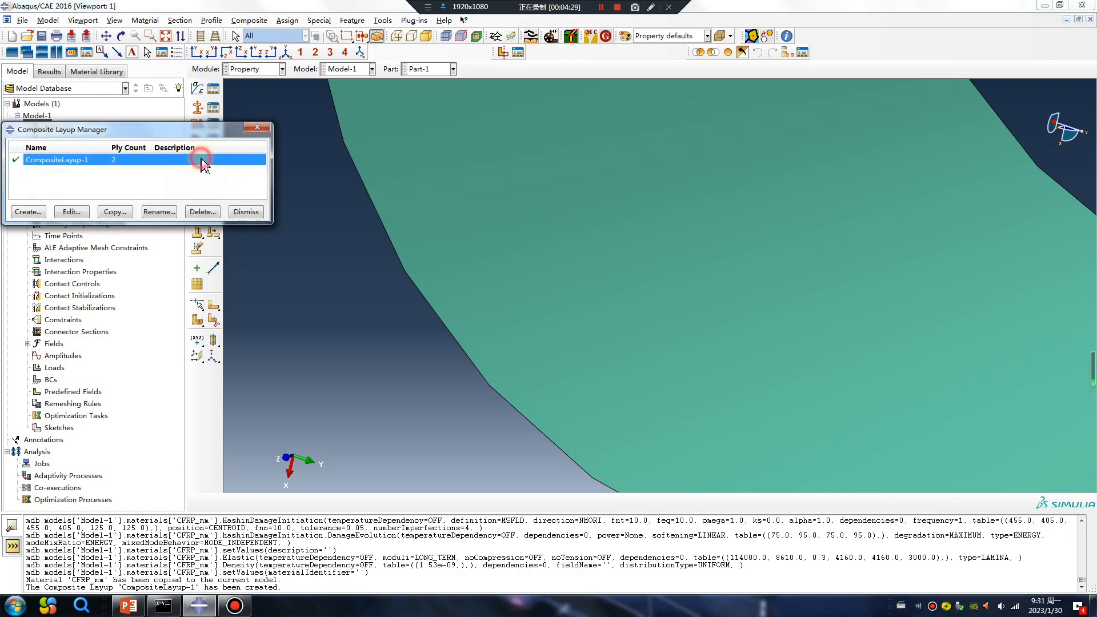
left_click(71, 211)
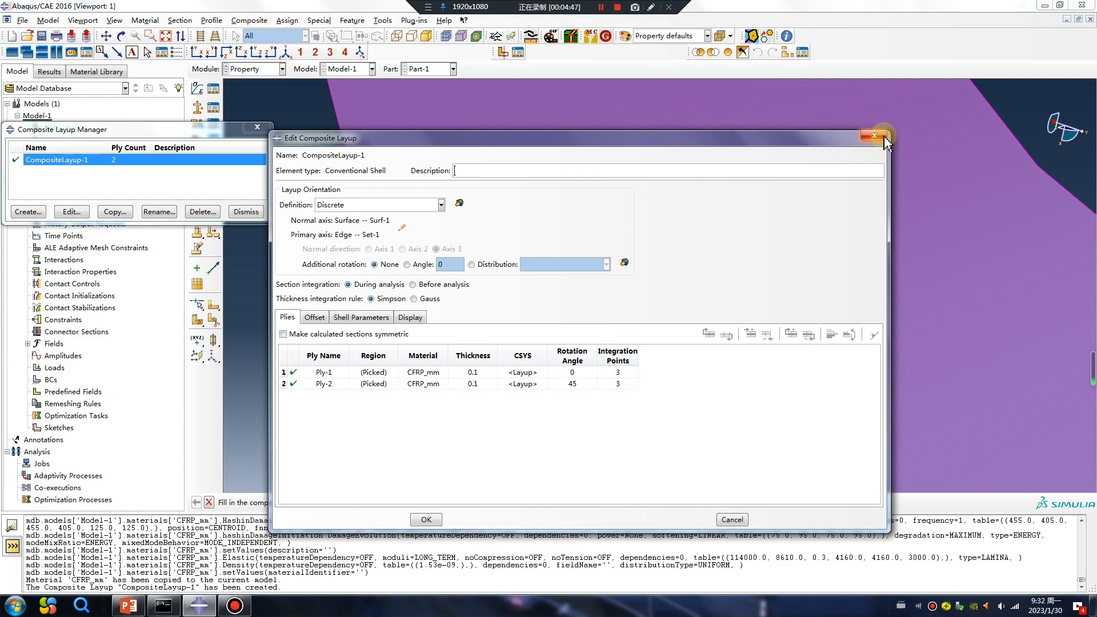
- Close the layup editor and create Step-1 as a Static, General step
left_click(283, 69)
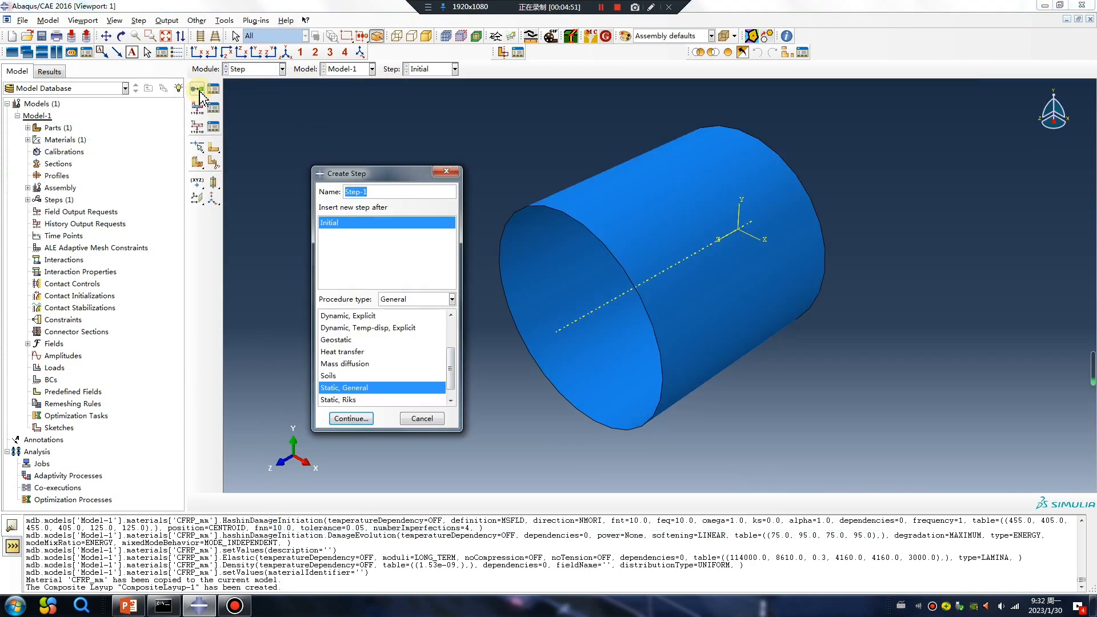
left_click(350, 418)
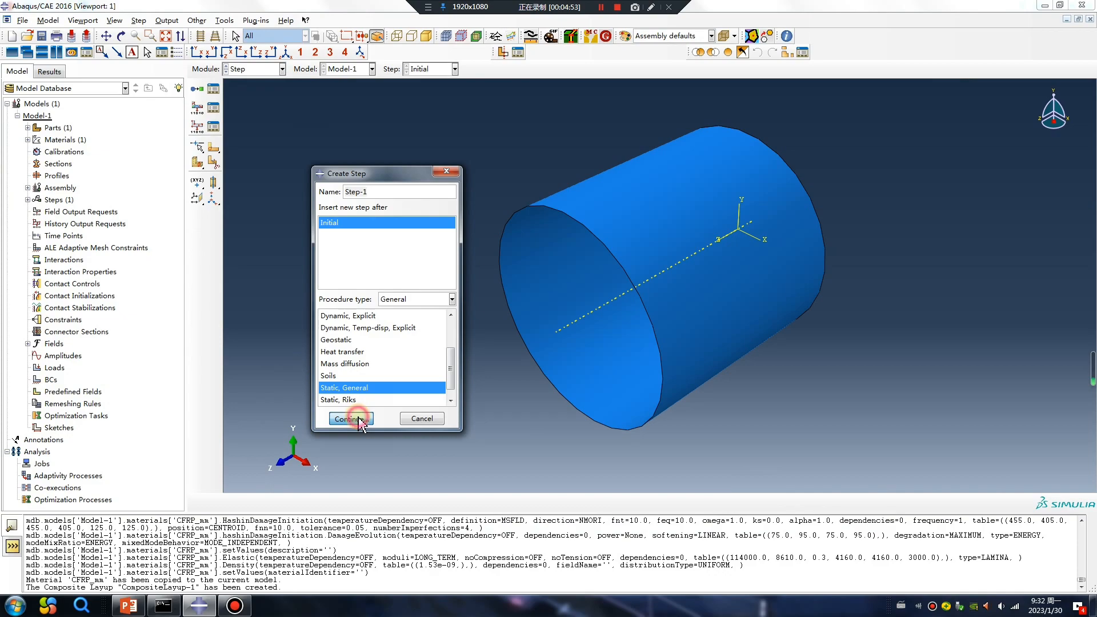
left_click(350, 418)
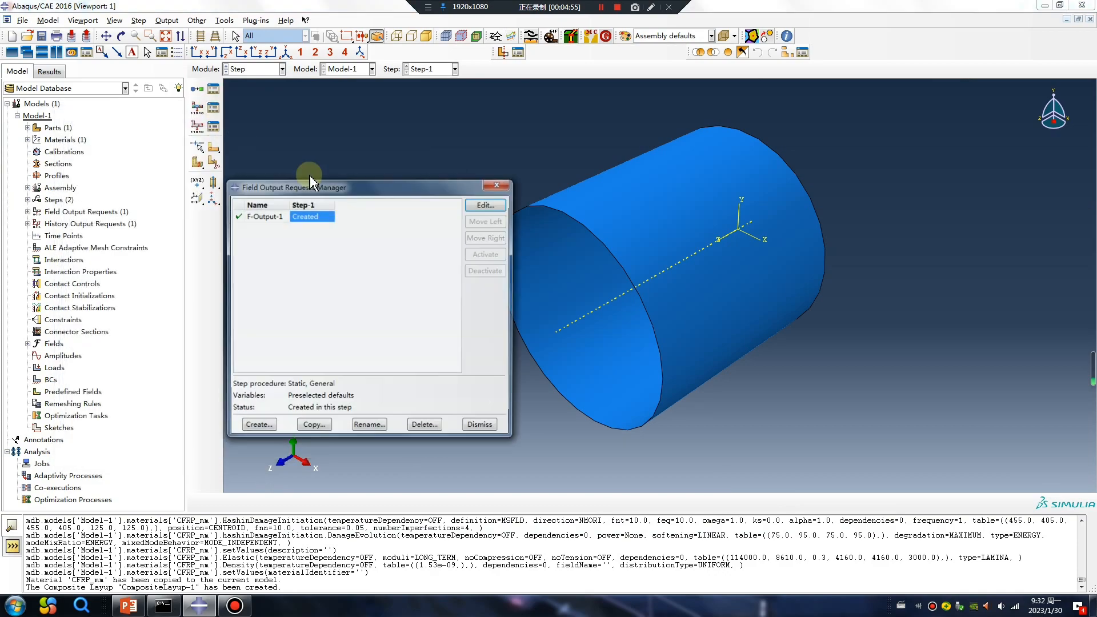
- Tick SDEG, DMICRT and STATUS as output variables in F-Output-1
left_click(484, 205)
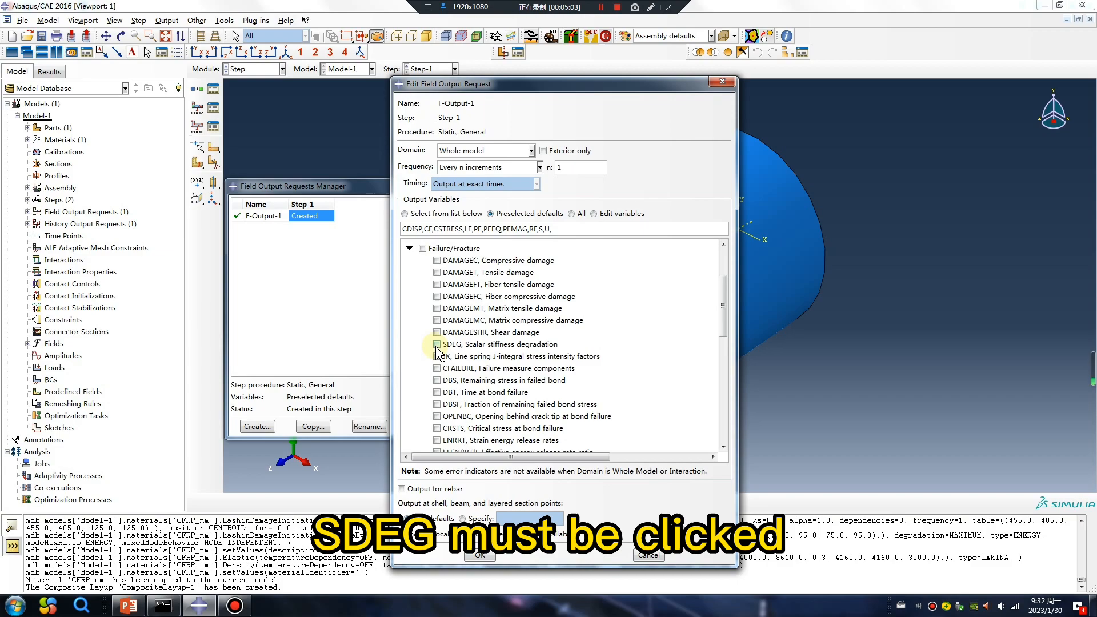
left_click(436, 343)
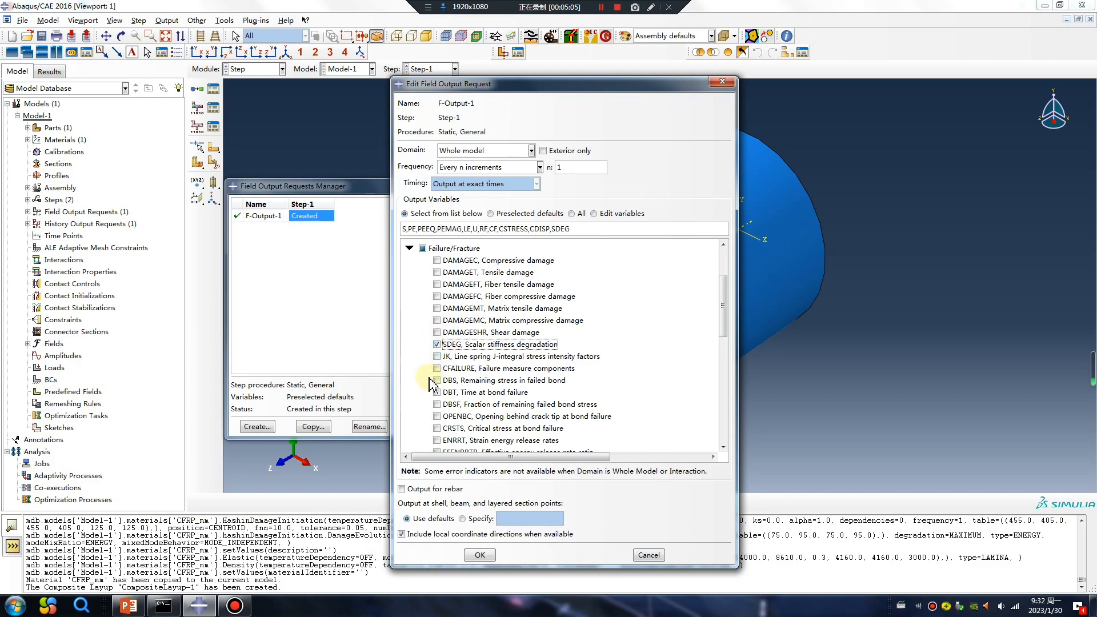
scroll("down", 3)
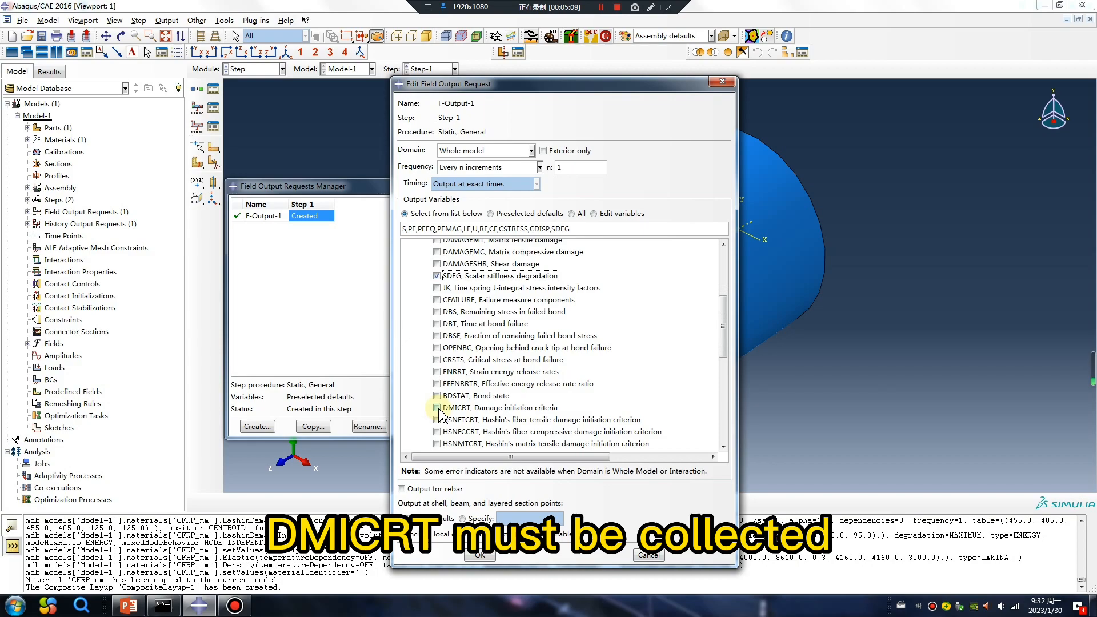
left_click(437, 408)
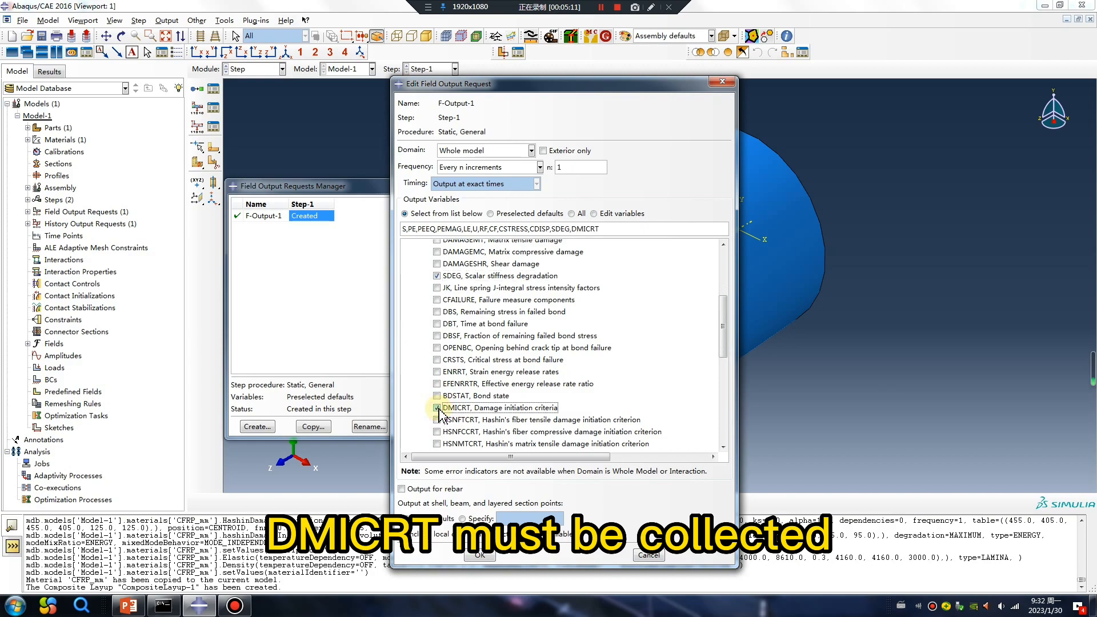
left_click(437, 407)
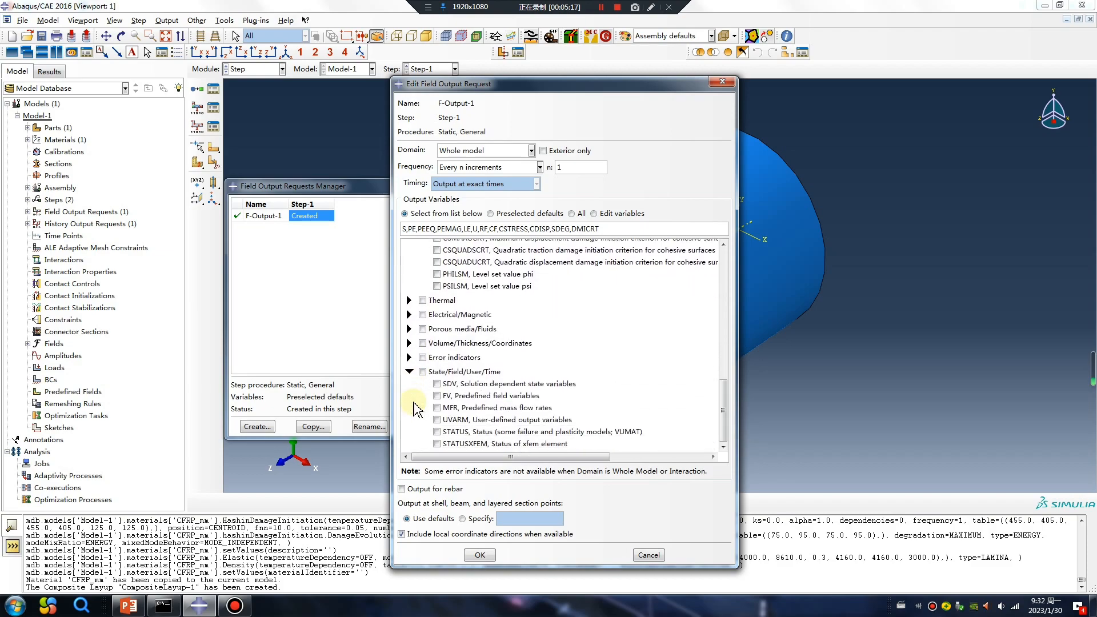
left_click(437, 432)
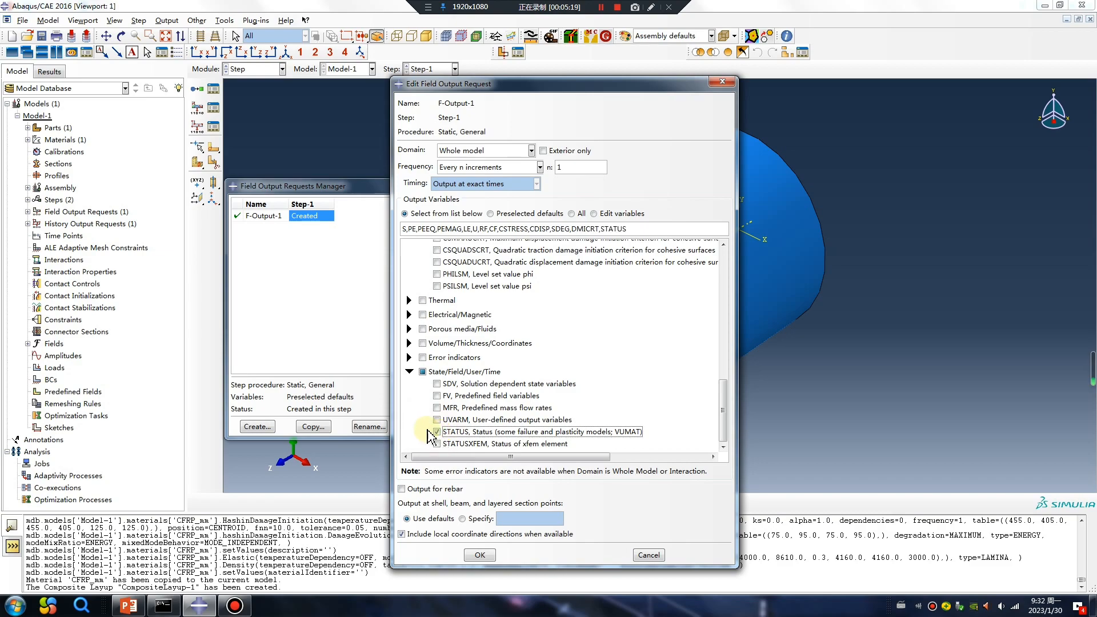
left_click(436, 432)
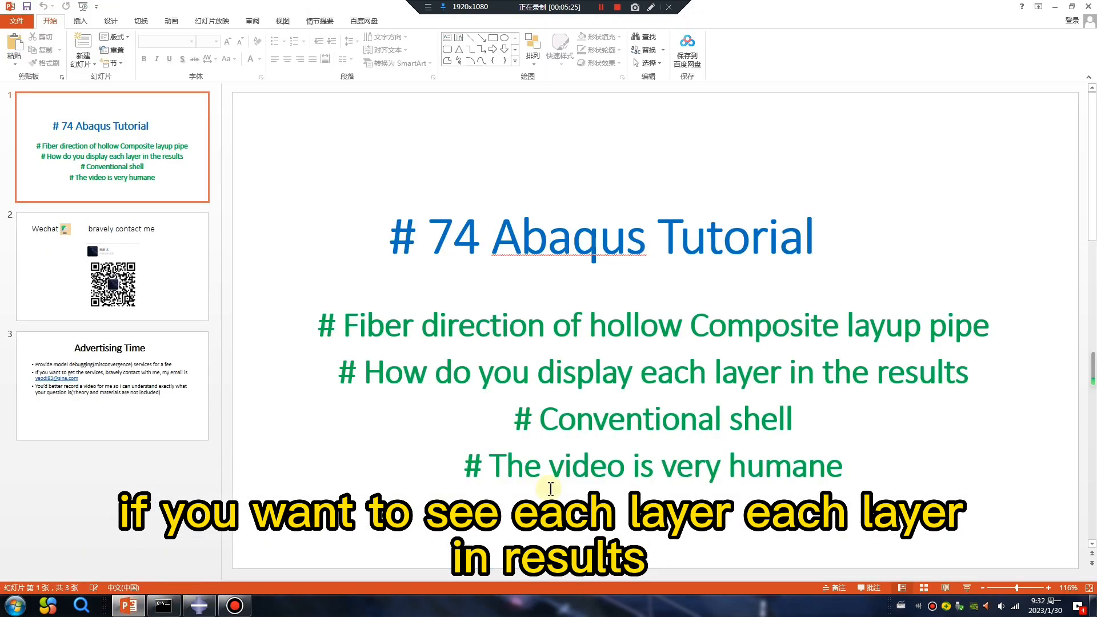
mouse_move(847, 375)
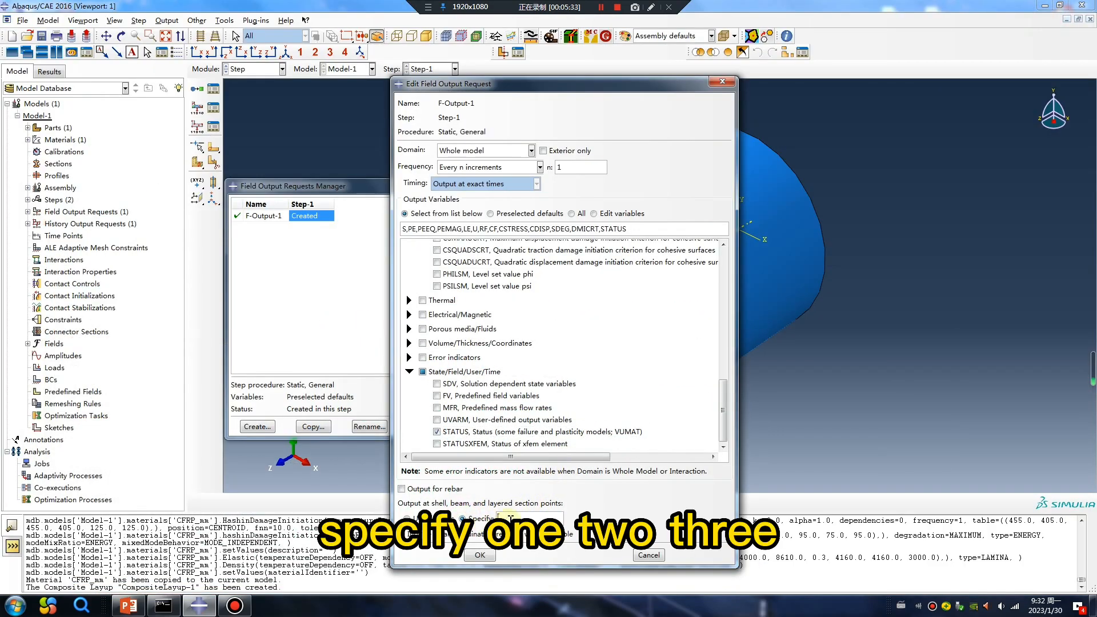
- Set F-Output-1 to write section points 1,2,3, save it, and mesh the pipe part
type("1,2,3")
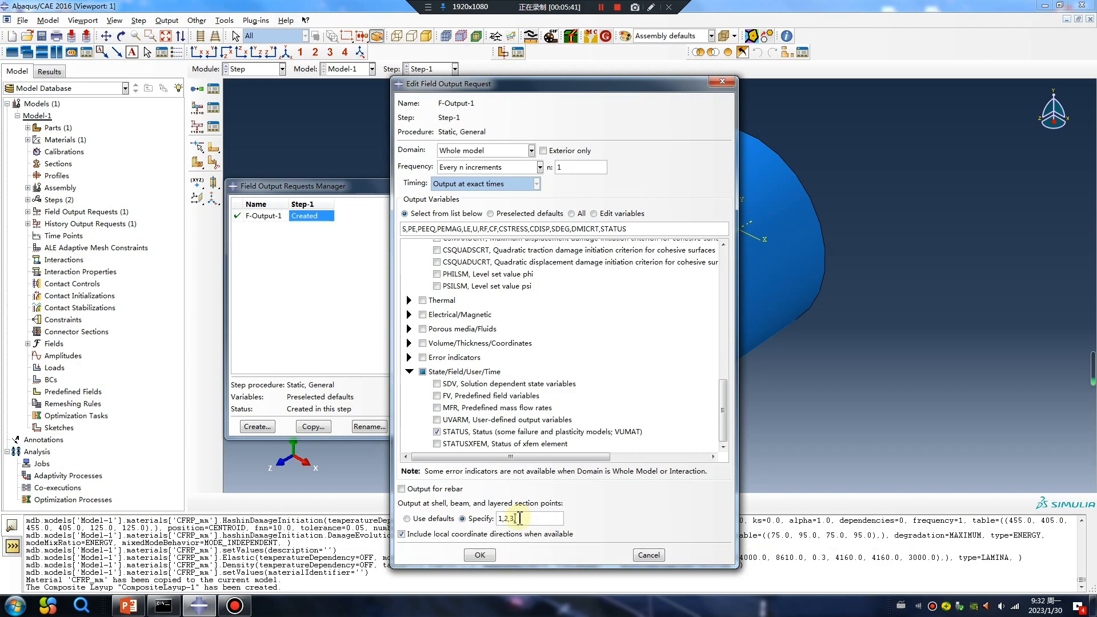
type("4,5,6")
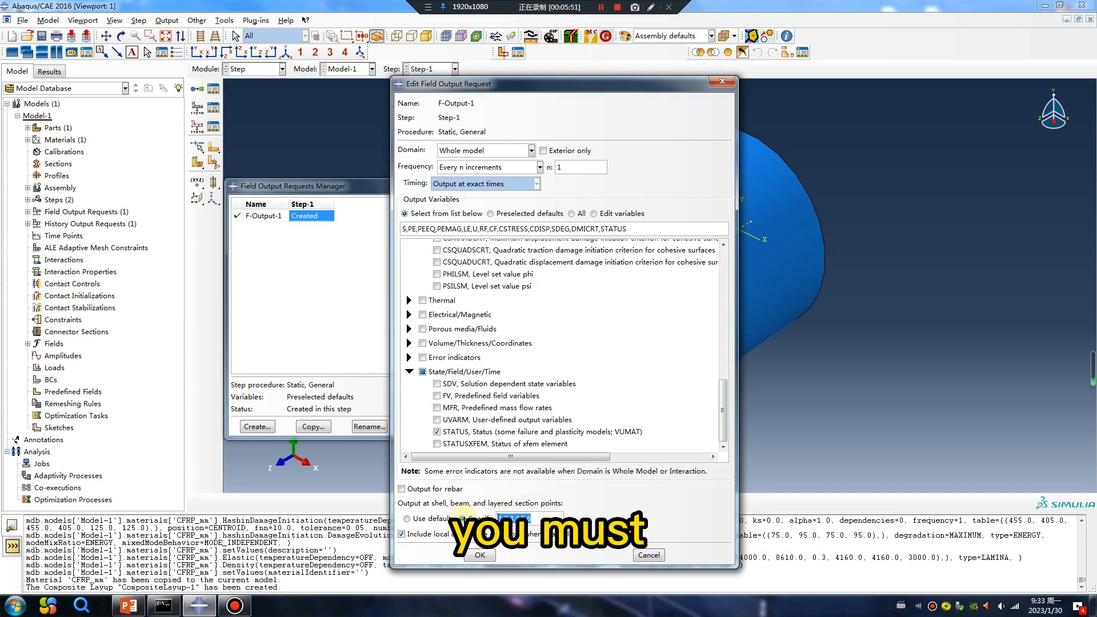
left_click(470, 519)
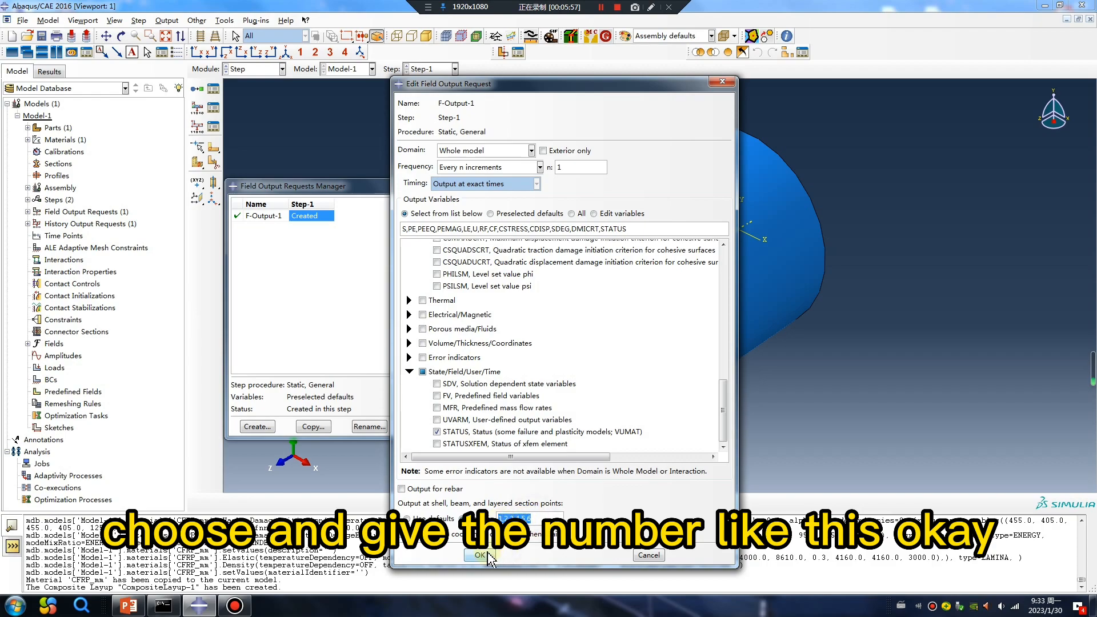
left_click(479, 555)
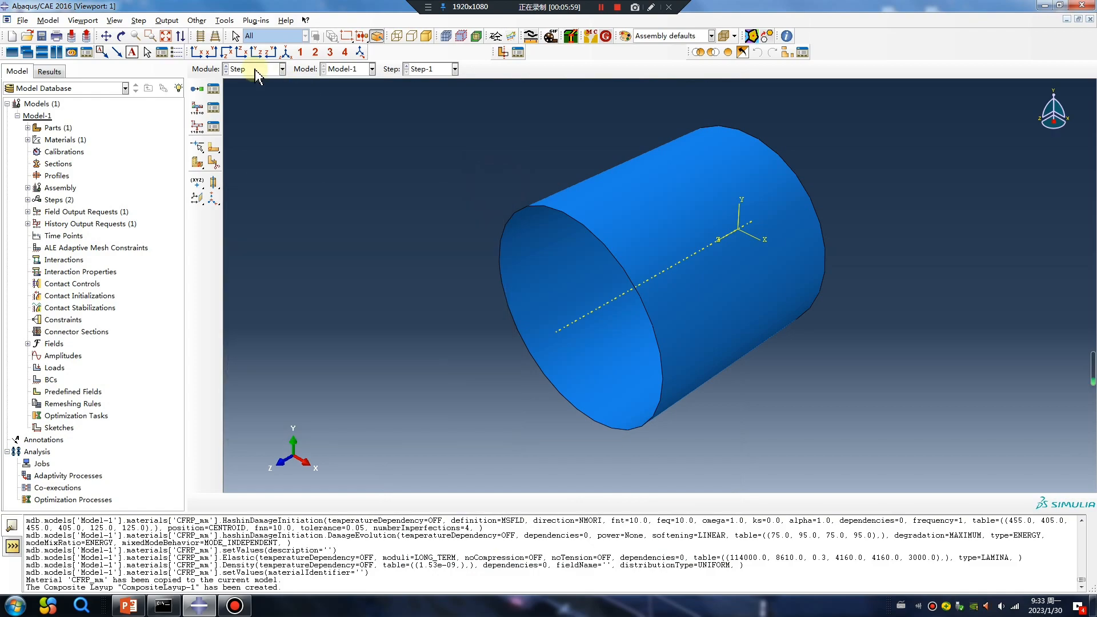
left_click(252, 69)
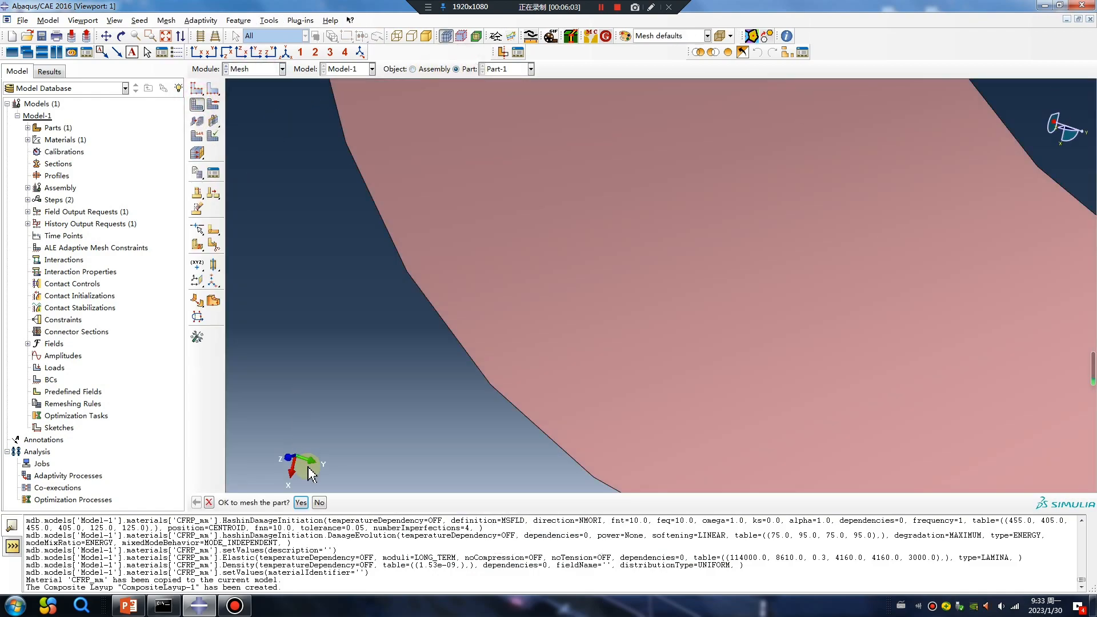
left_click(302, 502)
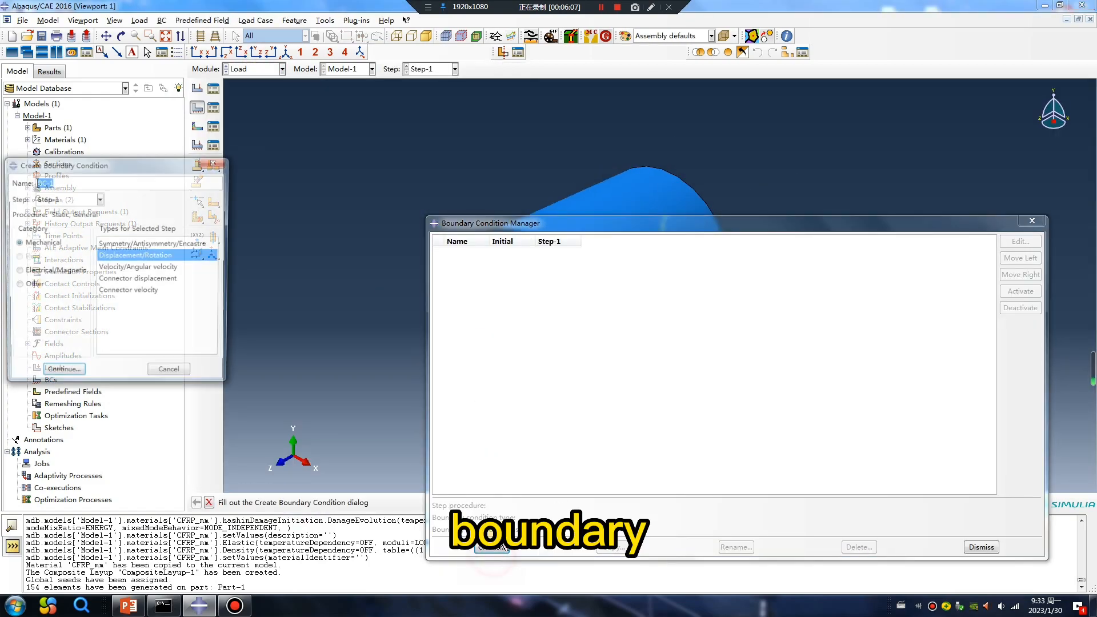
- Create BC-1 fixing all displacements and rotations on the right-hand end edge
left_click(63, 369)
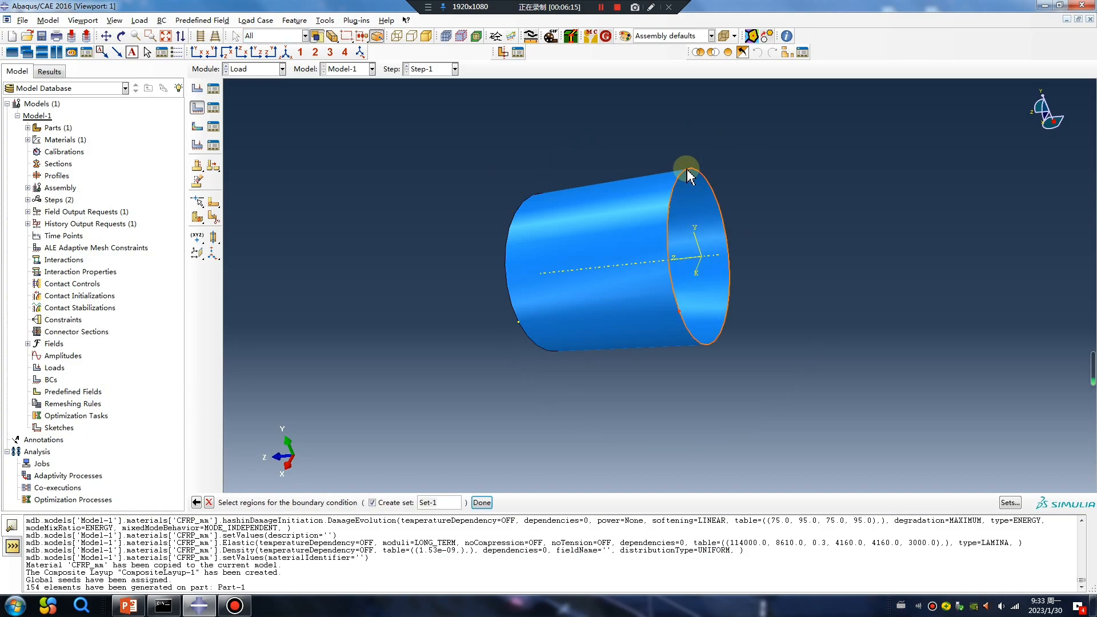
left_click(481, 502)
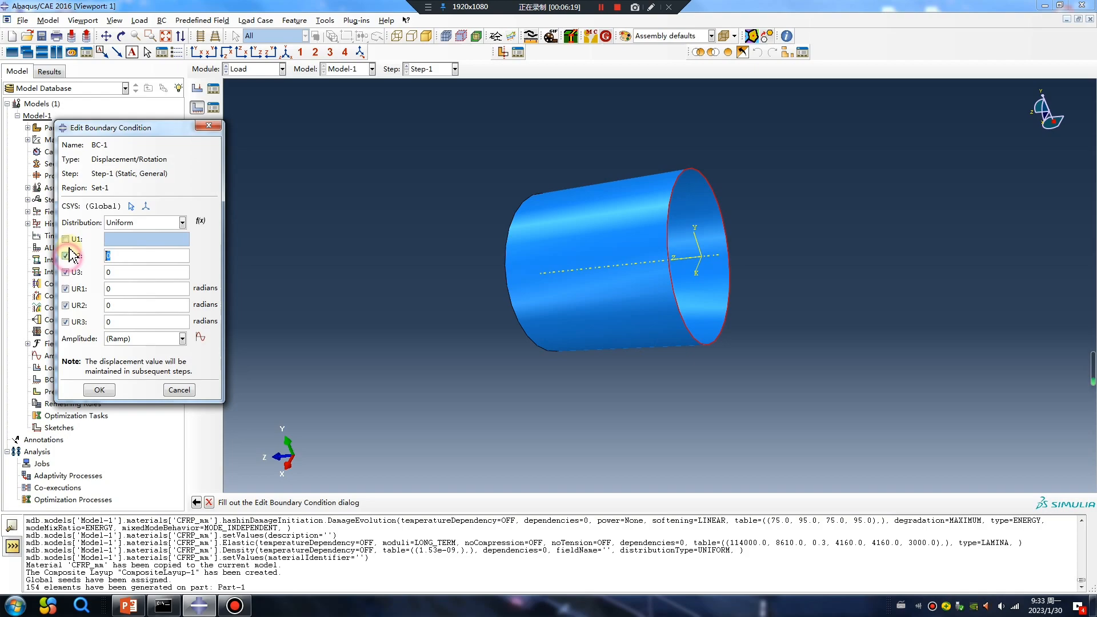
left_click(66, 239)
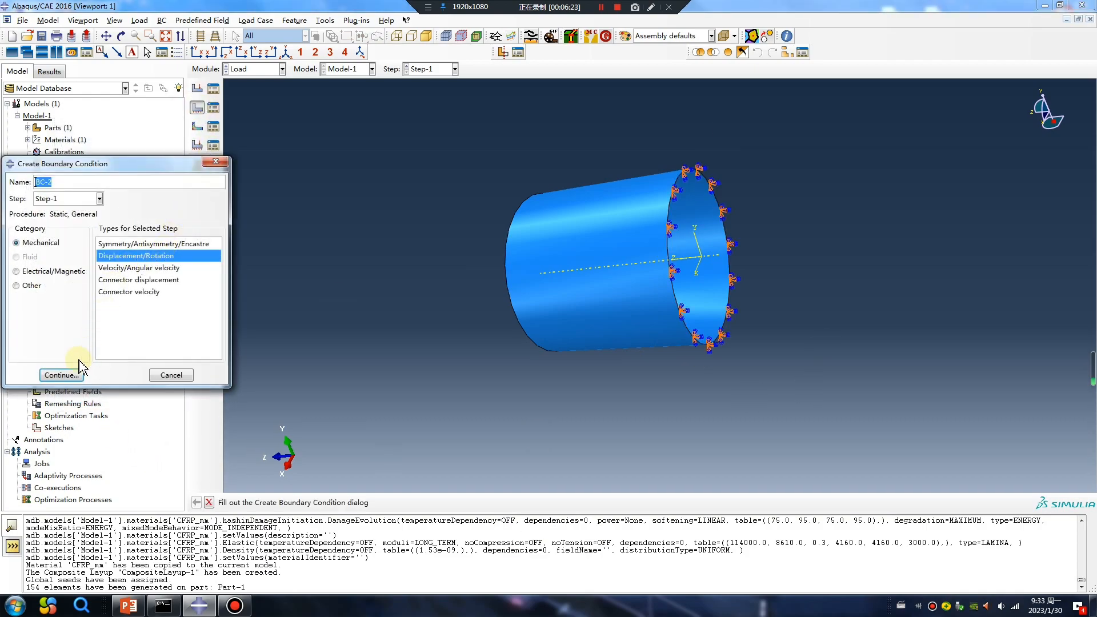
- Create BC-2 on the other end edge with U1 = 0.5
left_click(62, 375)
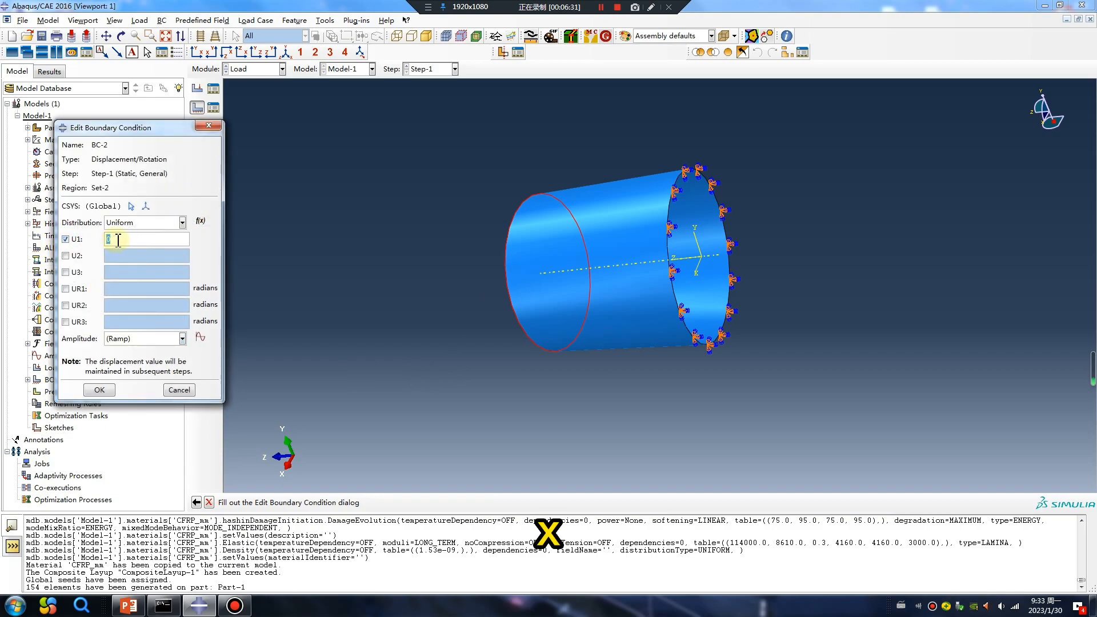
type("0.5")
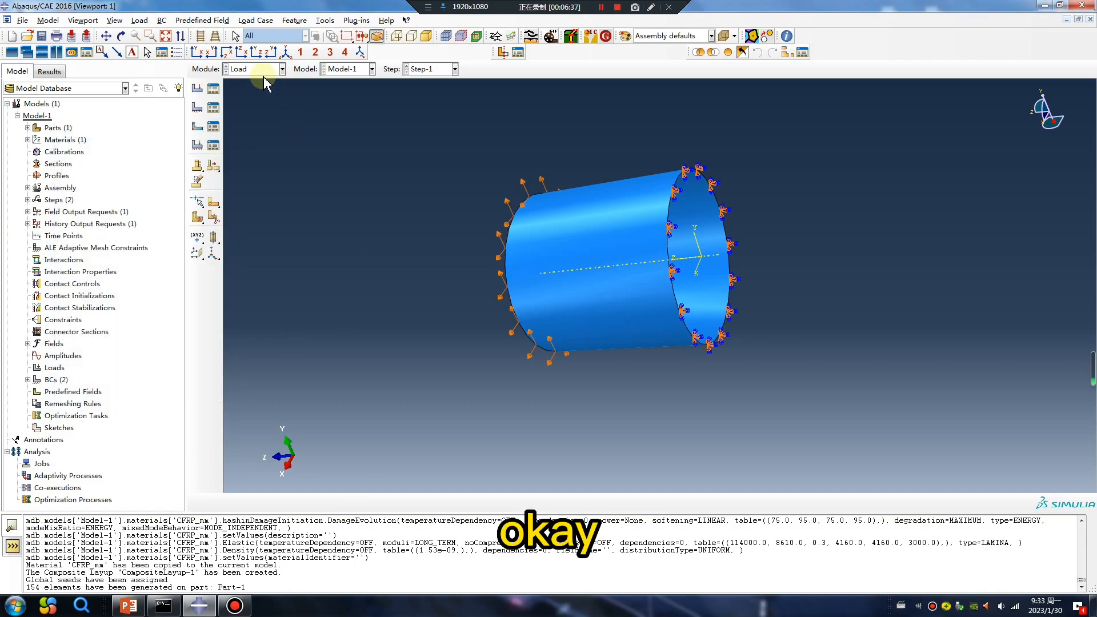
left_click(143, 420)
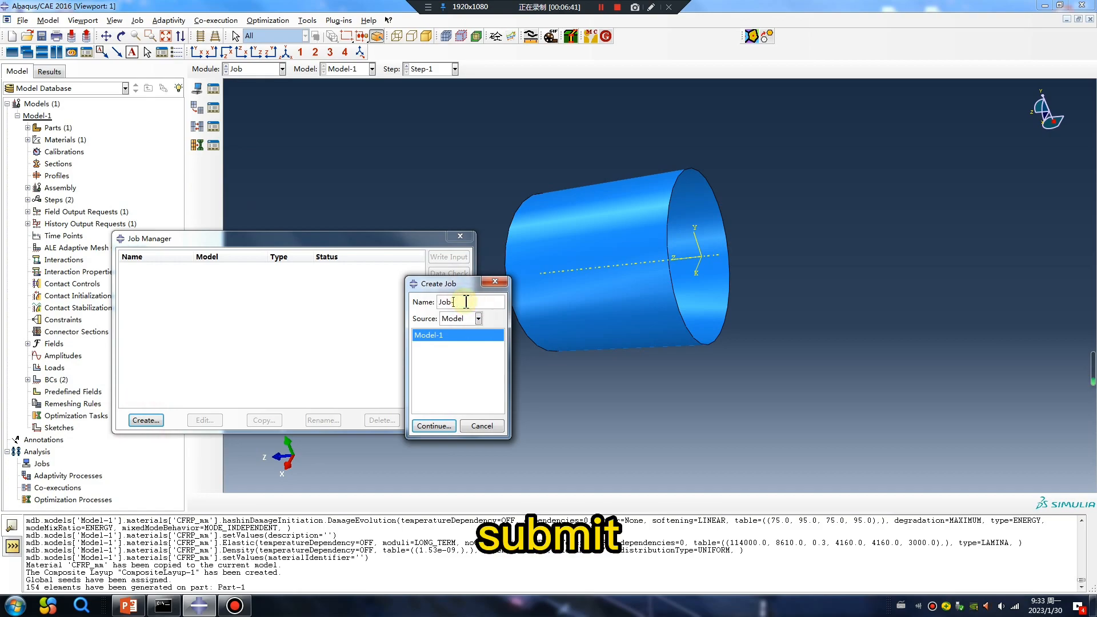
- Create and run Job-200 on 10 processors, then open its results
left_click(433, 426)
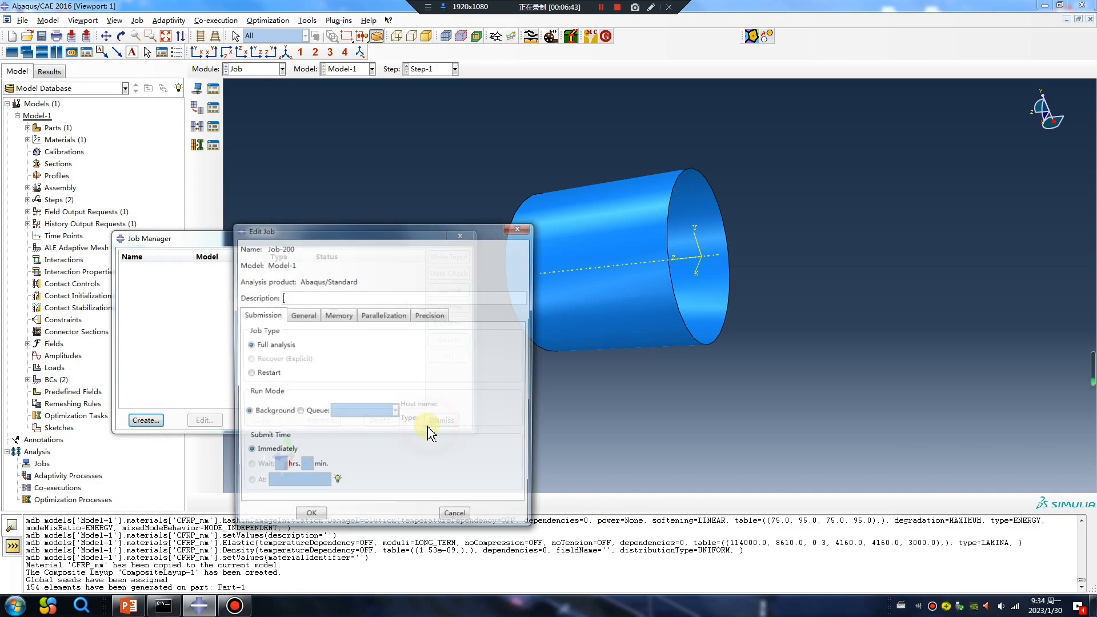
left_click(382, 315)
type("10")
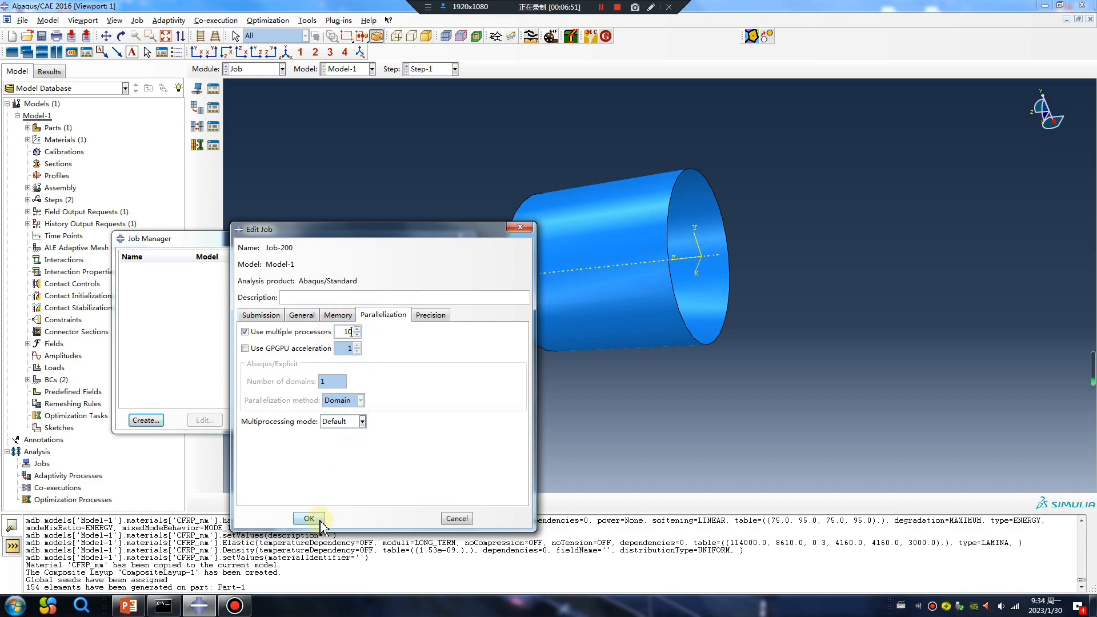
left_click(308, 518)
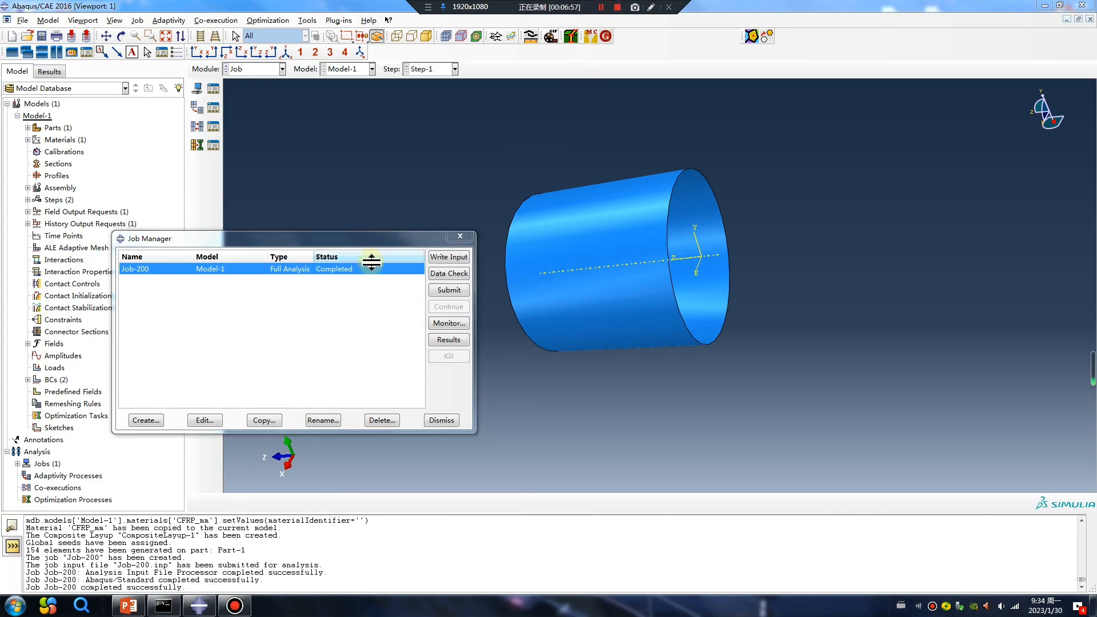
left_click(448, 340)
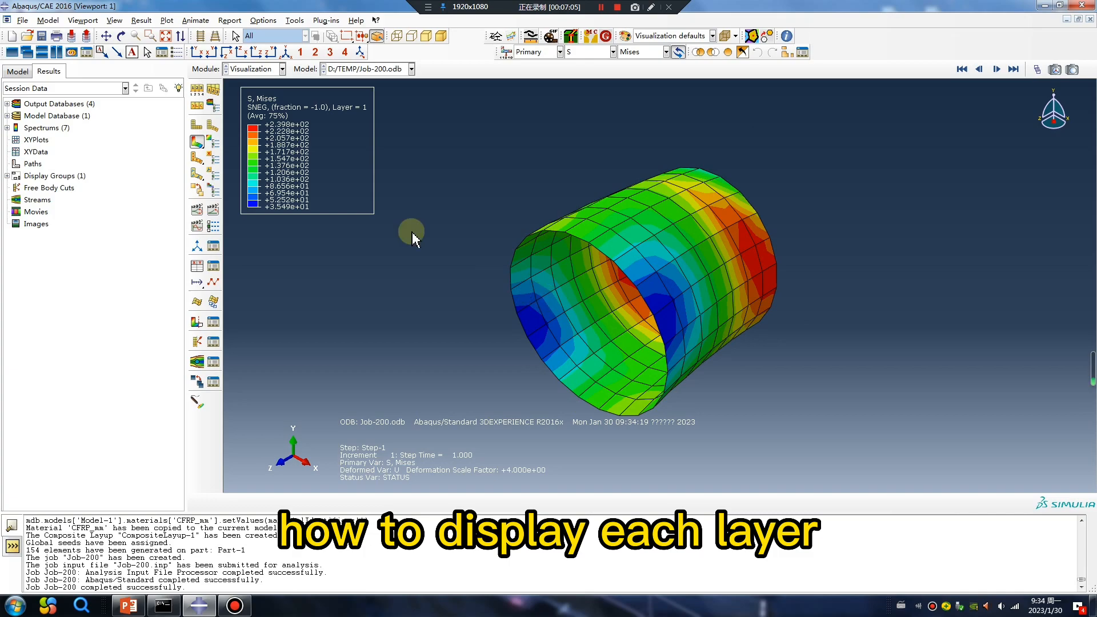
- Show the Mises contour for PLY-1 at its topmost section point
left_click(141, 19)
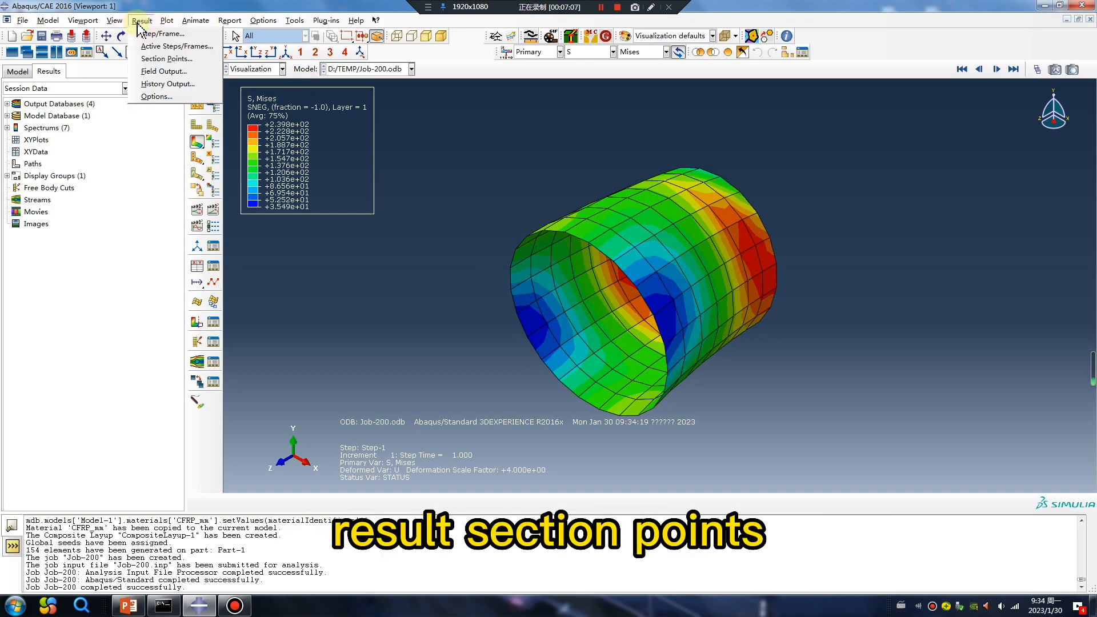
left_click(166, 59)
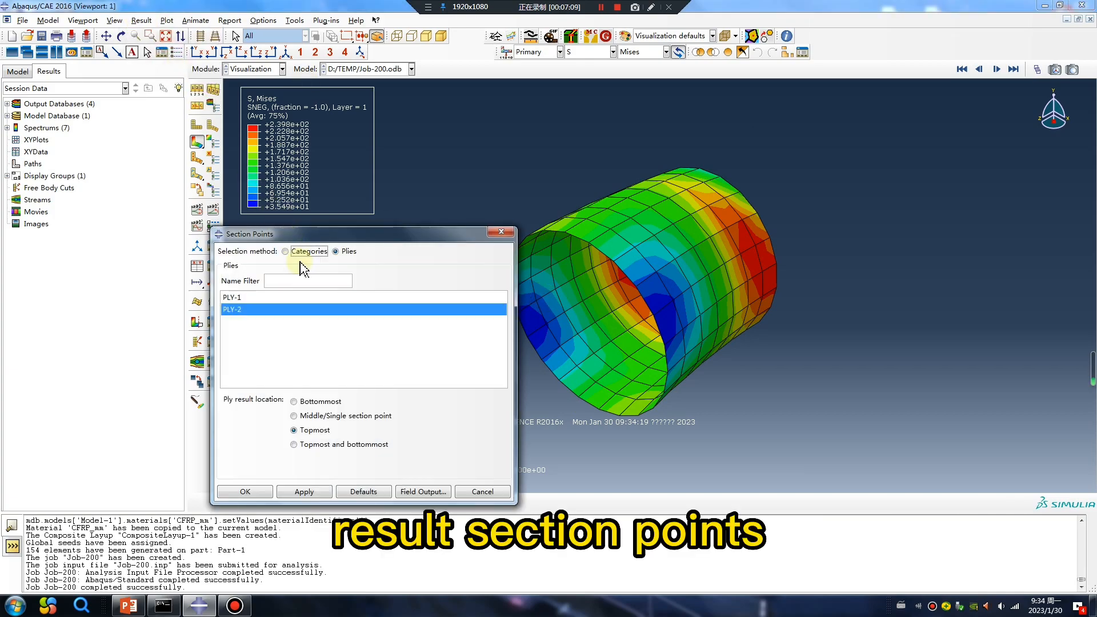
left_click(337, 252)
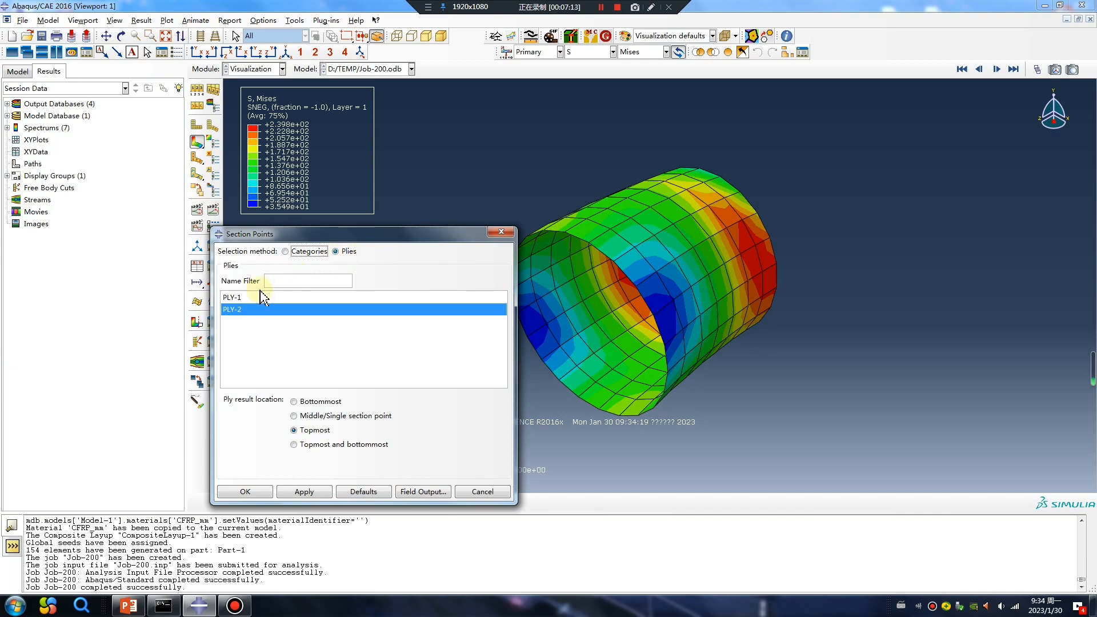
left_click(231, 297)
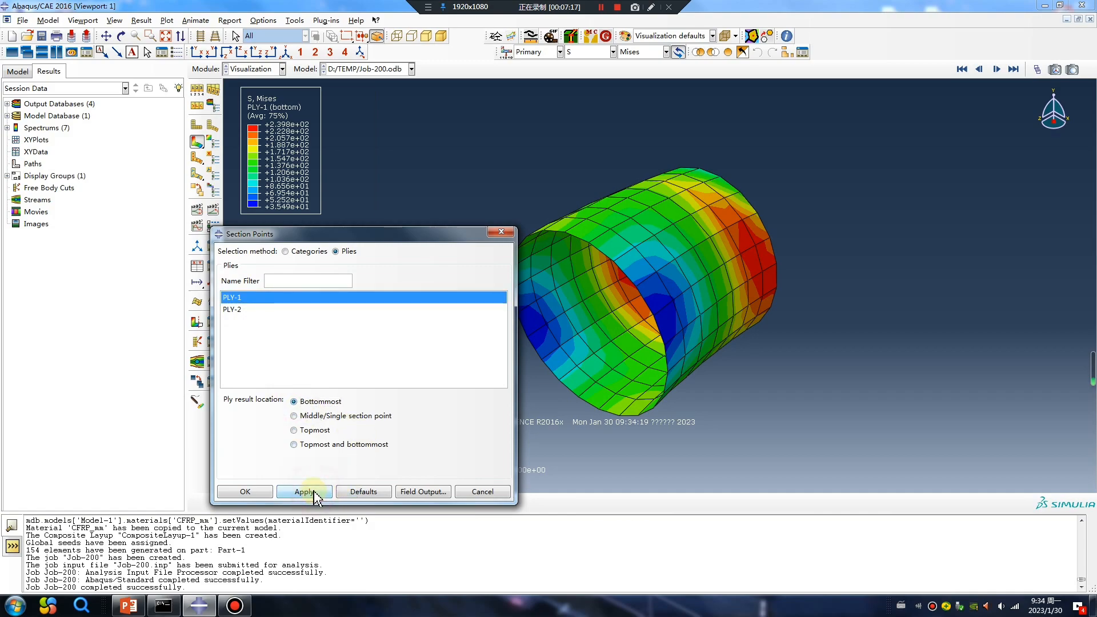
left_click(293, 414)
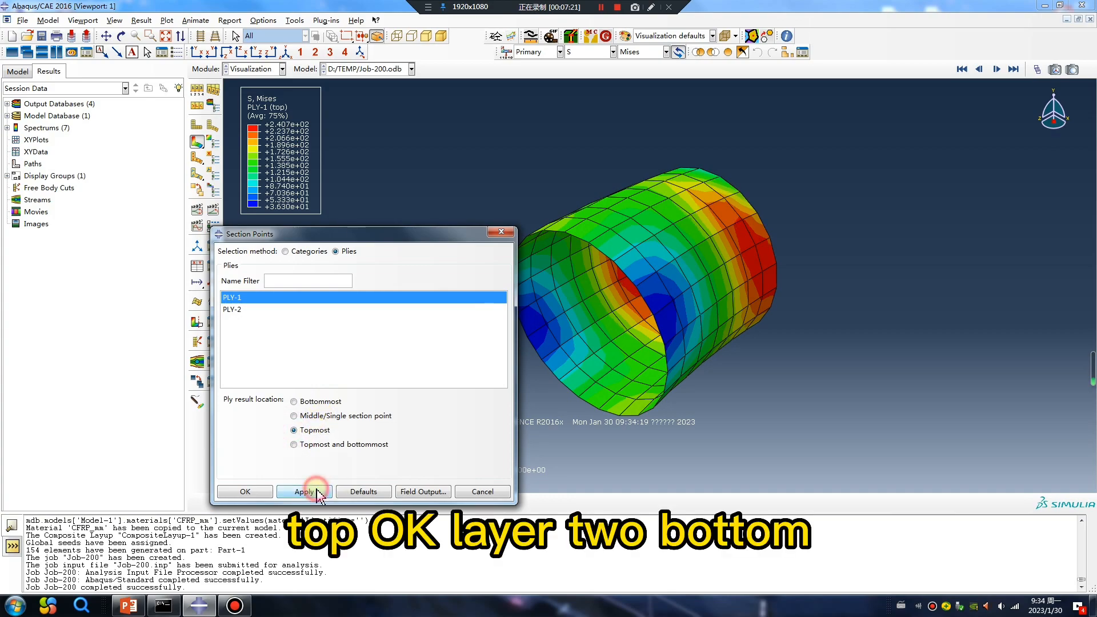
- Show PLY-2 Mises at middle, topmost, then top and bottom together
left_click(293, 401)
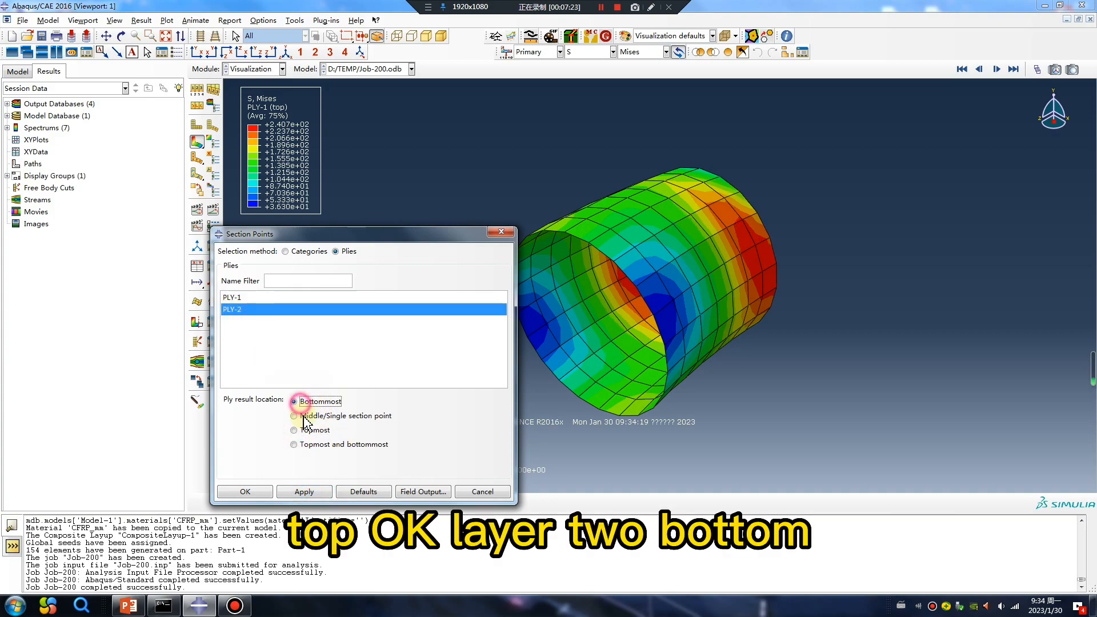
left_click(293, 415)
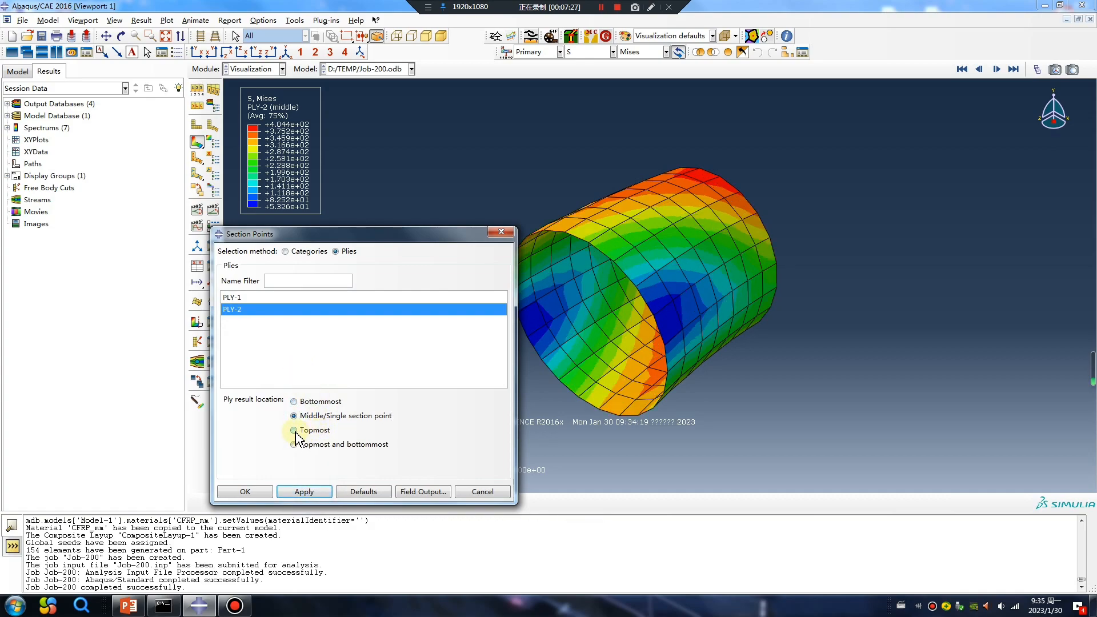
left_click(294, 445)
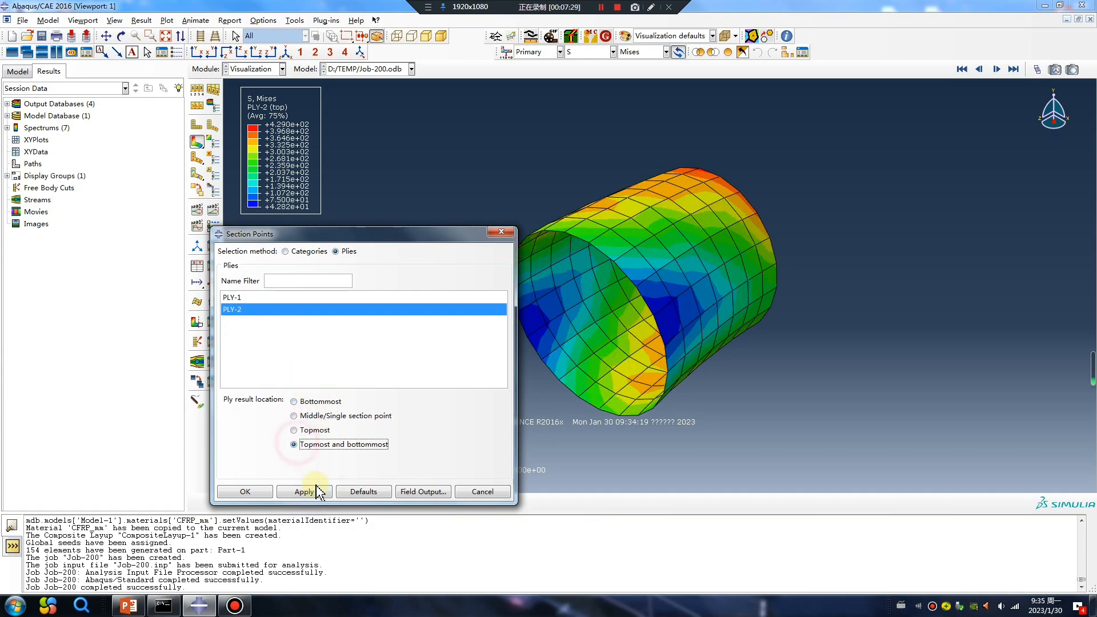
left_click(603, 52)
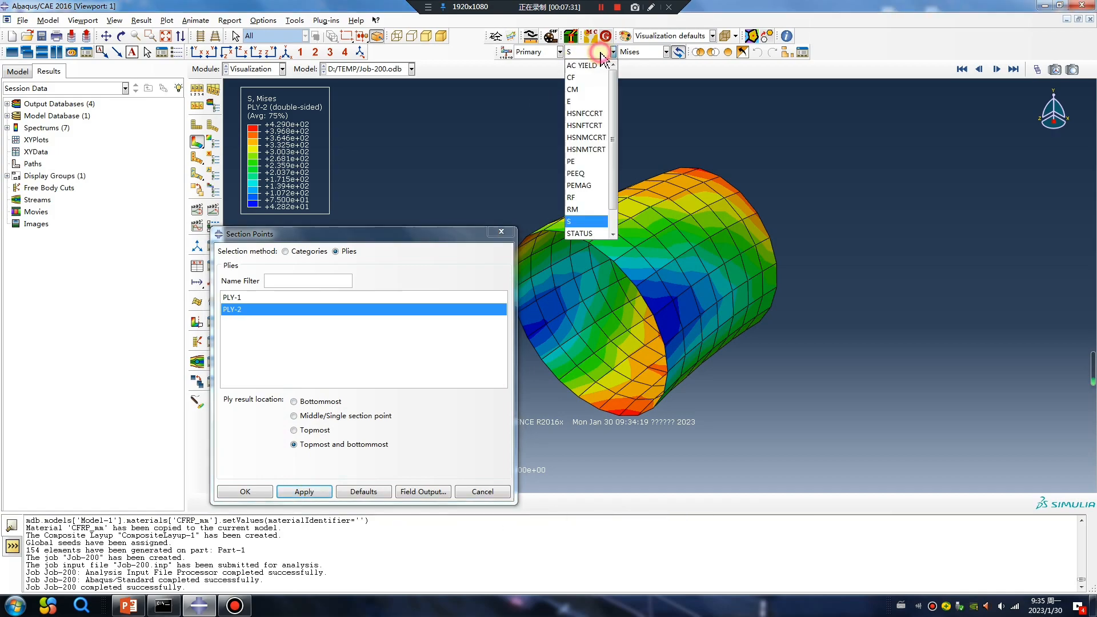
- Contour HSNFCCRT for PLY-2 at its middle, then bottommost section point
left_click(584, 113)
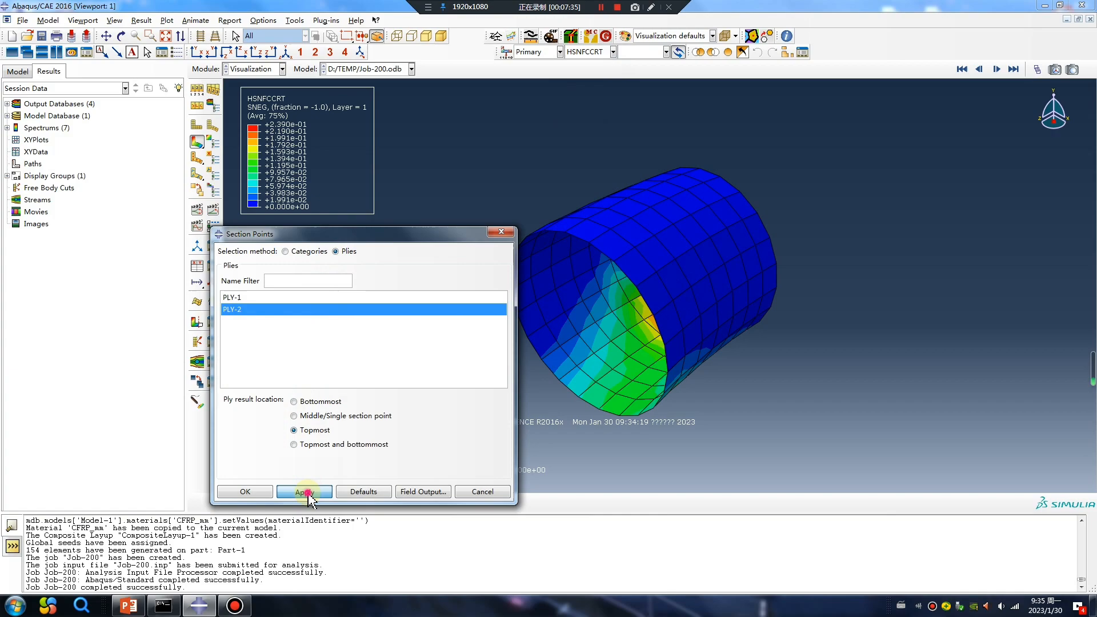
left_click(293, 415)
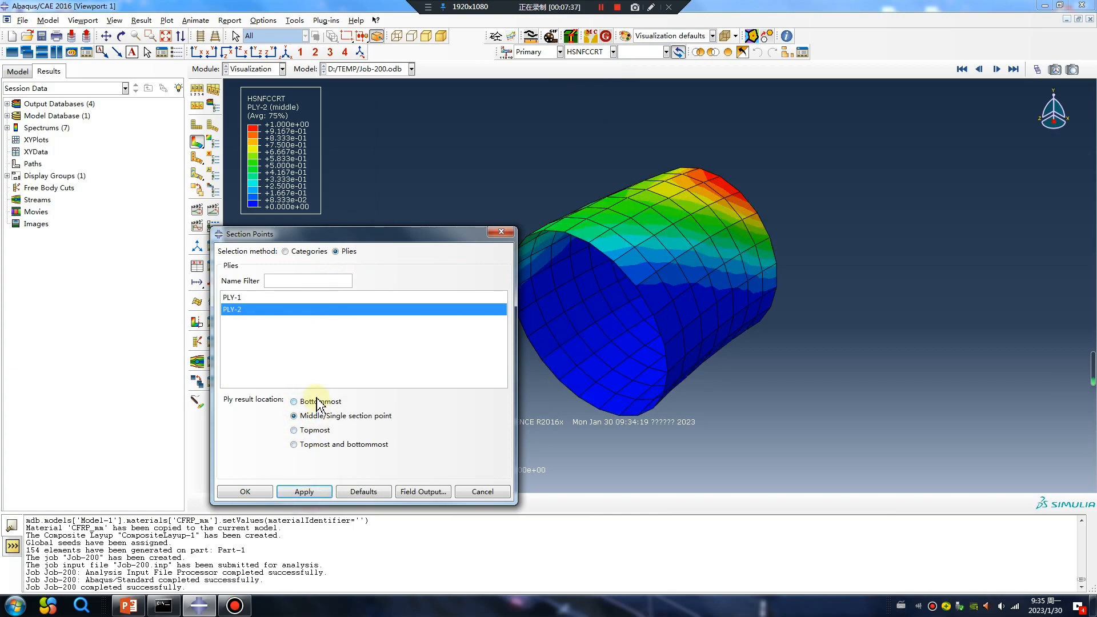
left_click(293, 402)
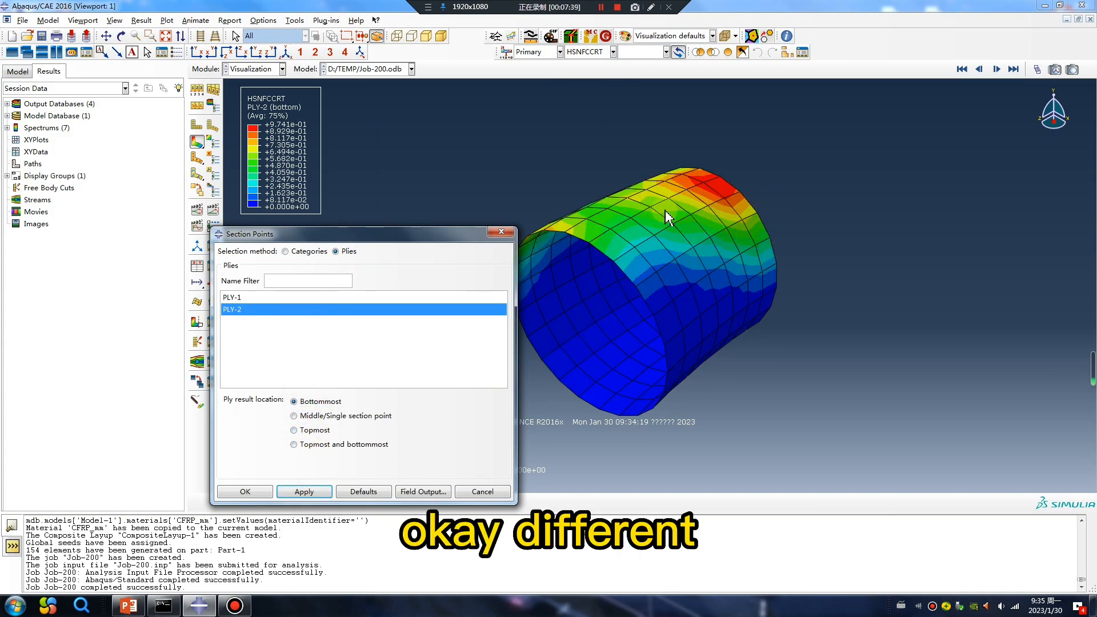
mouse_move(521, 245)
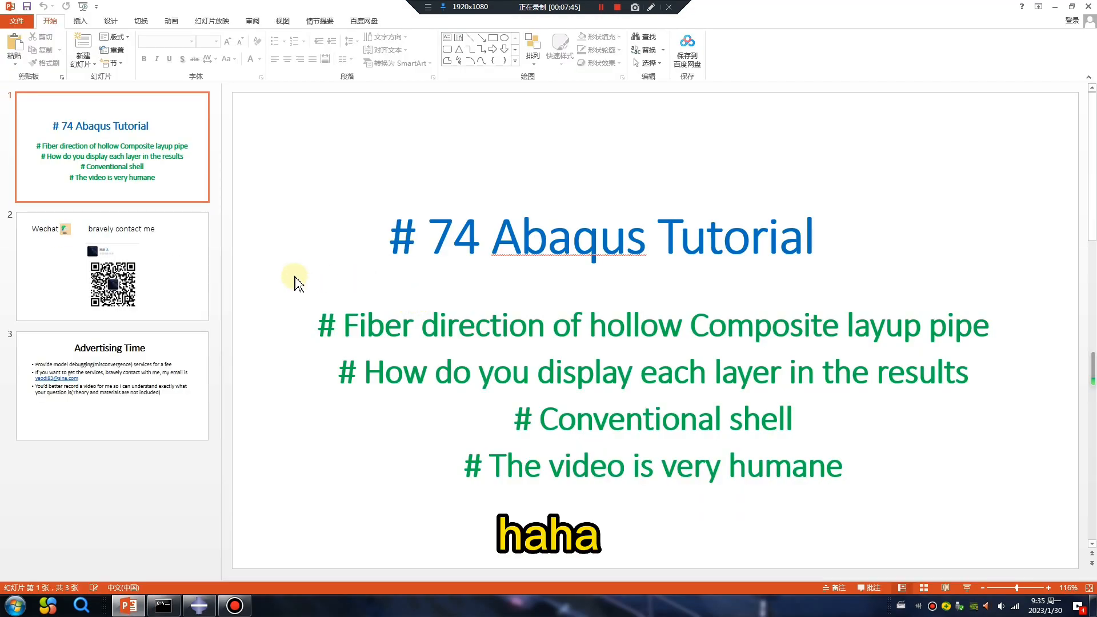
- View the contact slide, then the Advertising Time slide
left_click(111, 265)
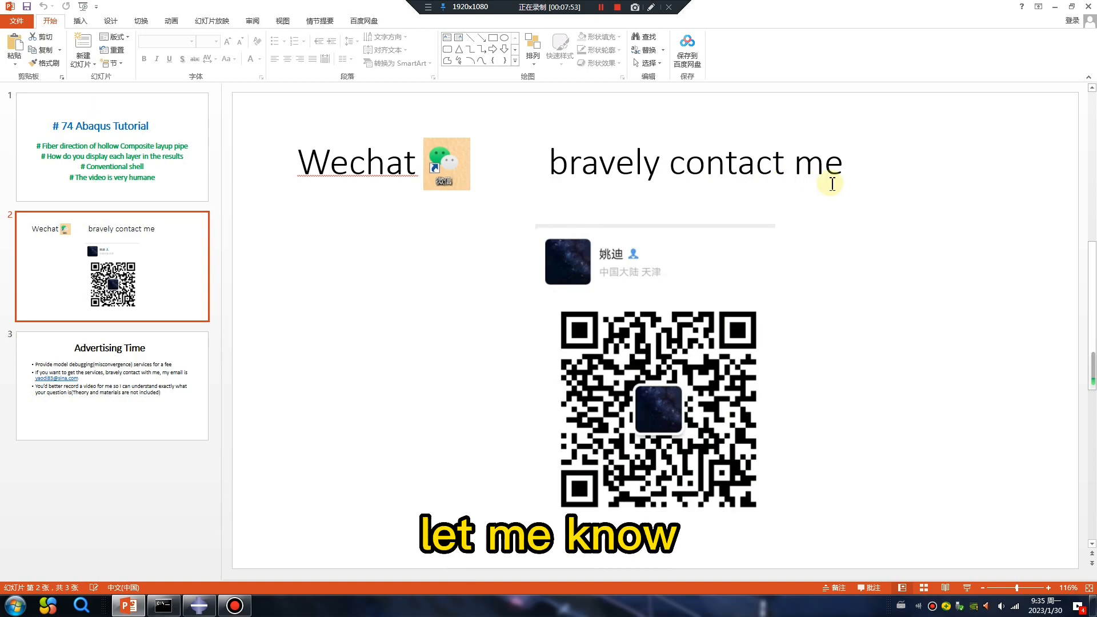
left_click(111, 386)
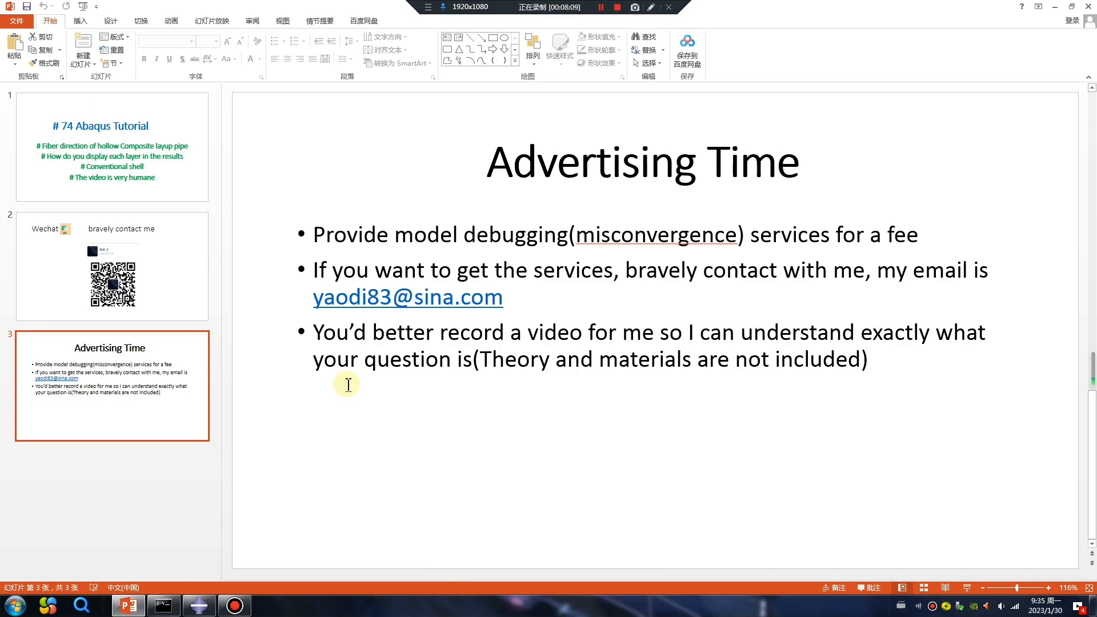
mouse_move(548, 380)
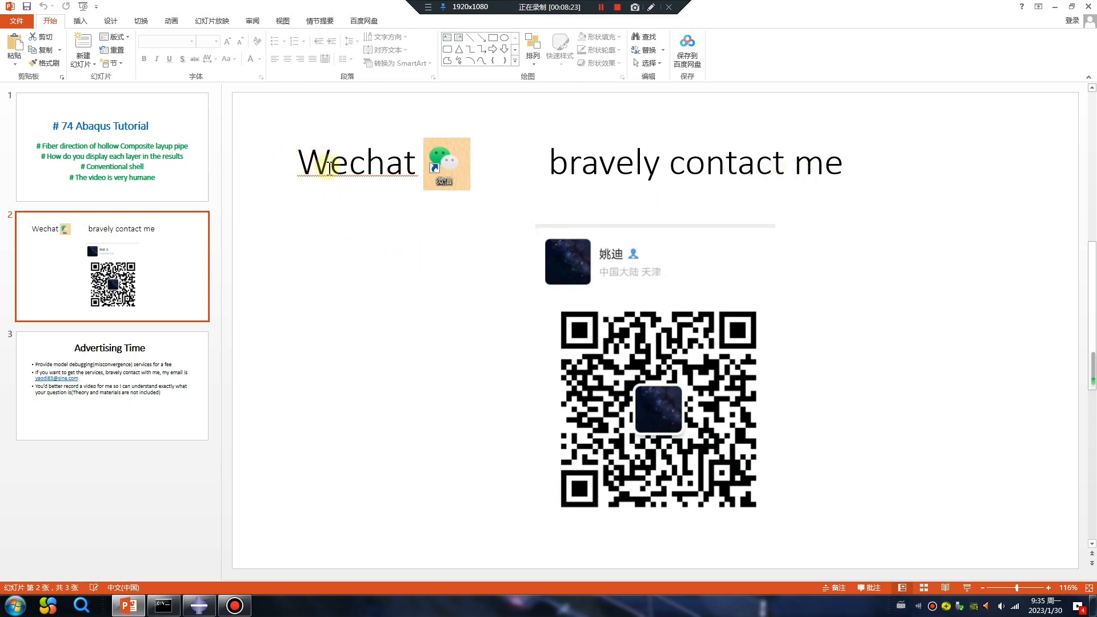
mouse_move(568, 359)
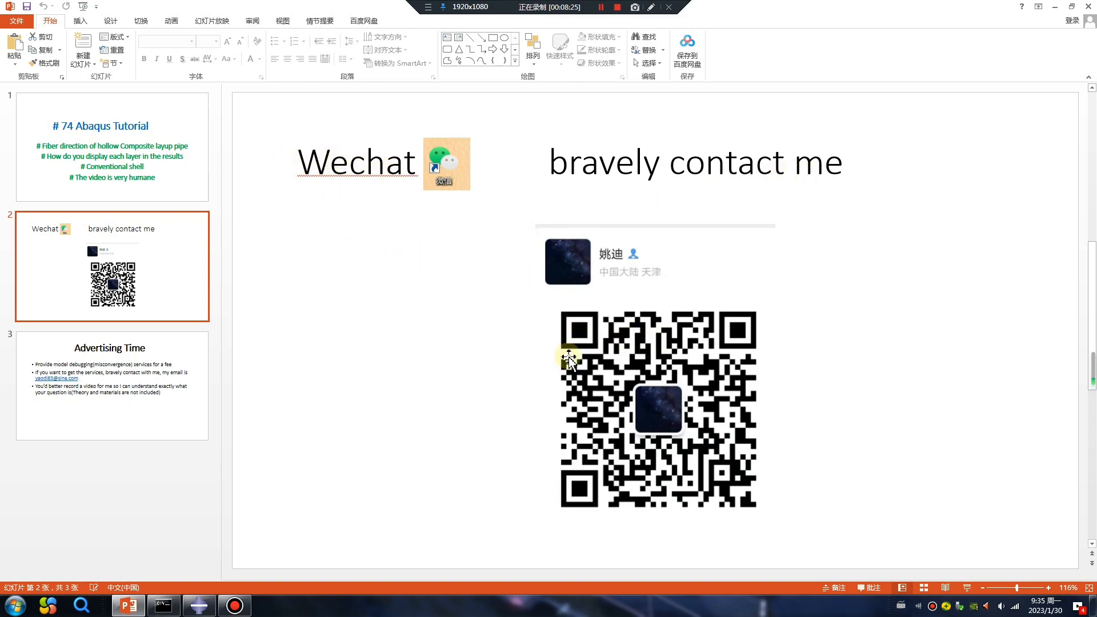